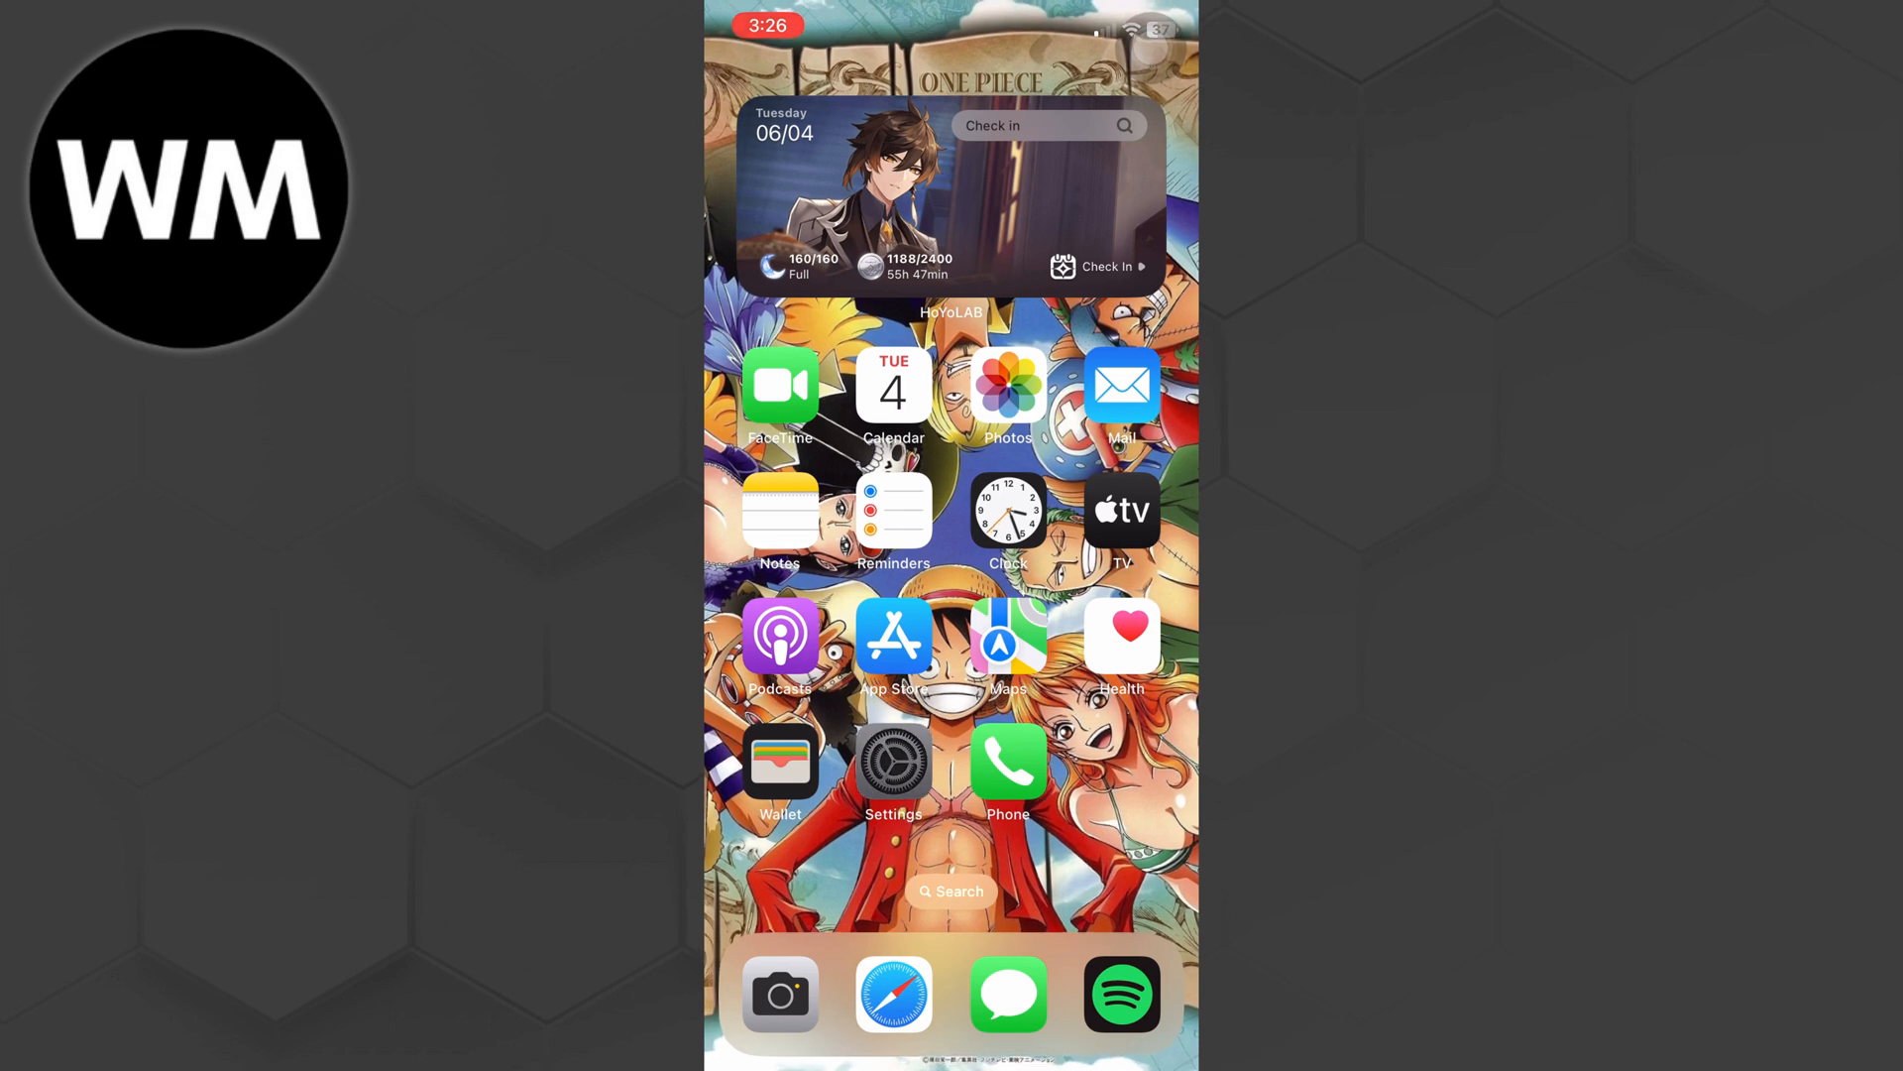
Step: Toggle Wi-Fi off and back on so it reconnects to the home network, then return to Settings
{"action": "left_click", "coordinate": [895, 761]}
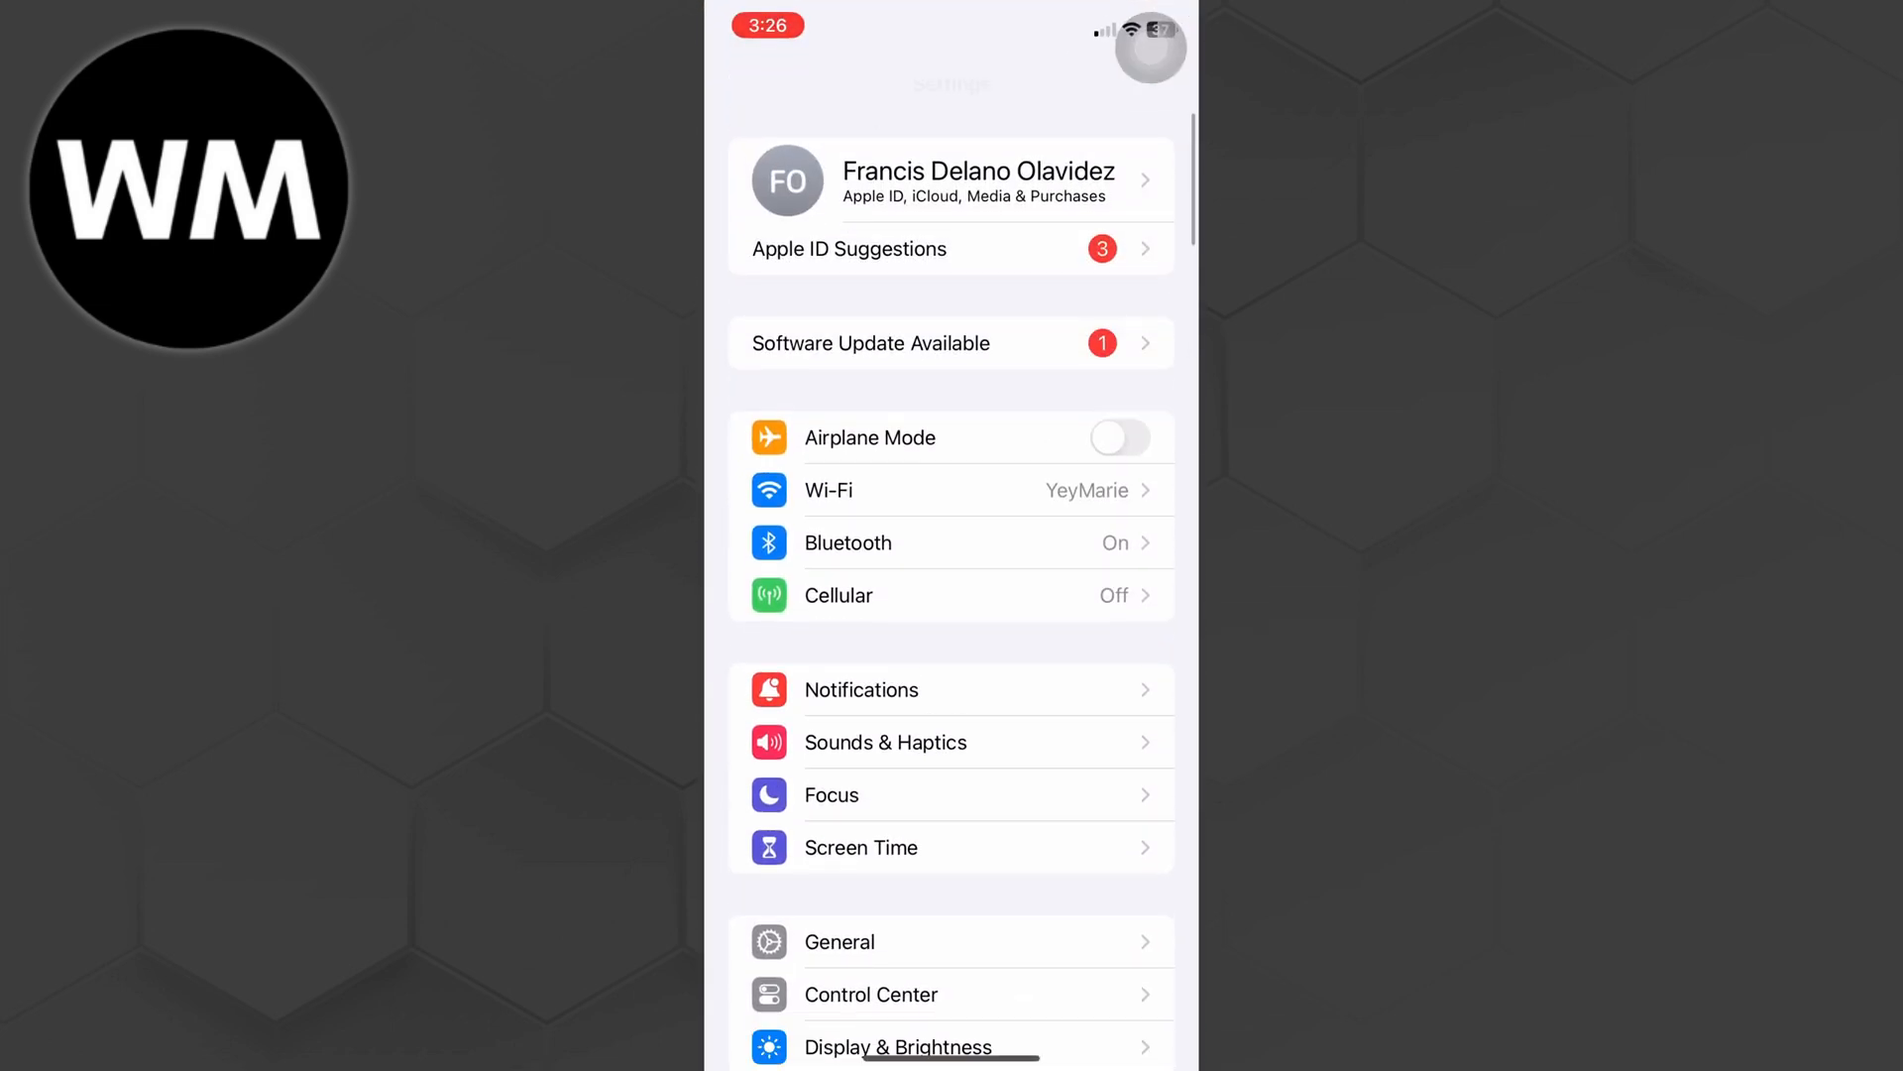
{"action": "left_click", "coordinate": [829, 490]}
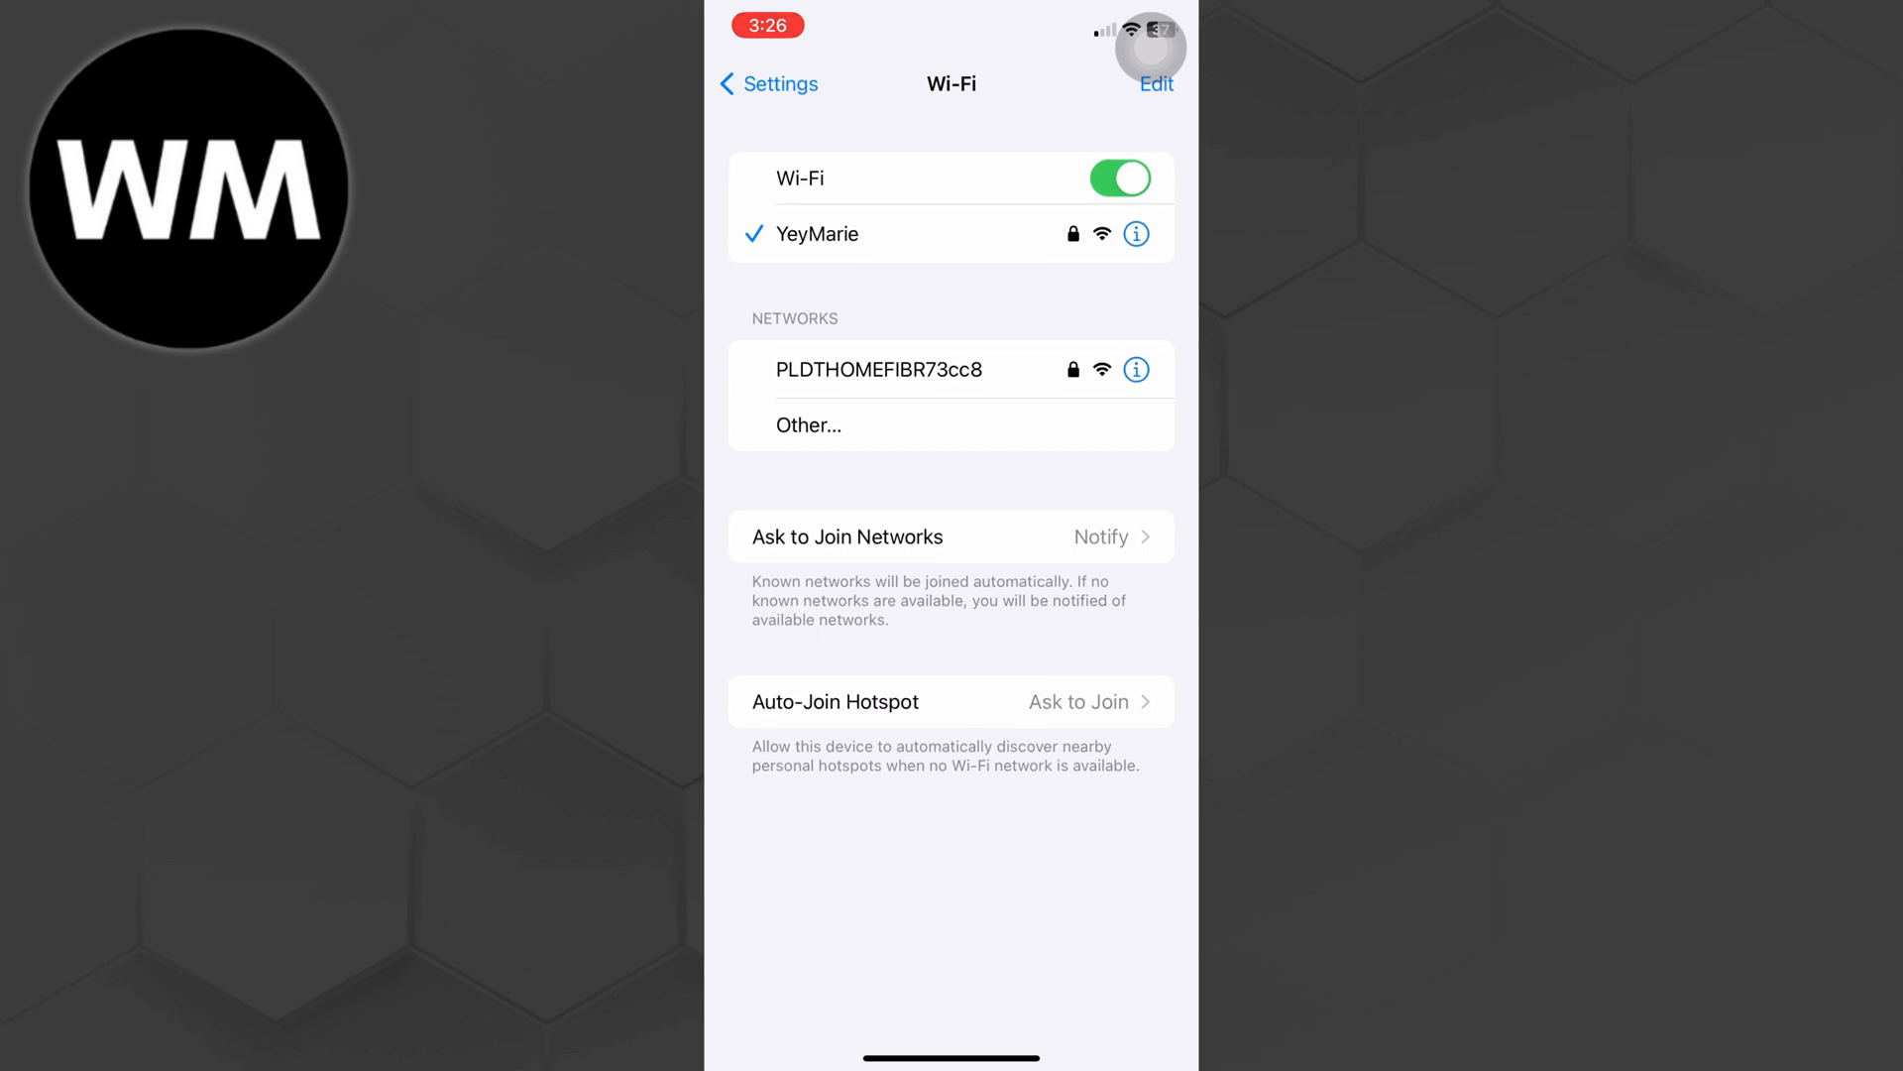
{"action": "left_click", "coordinate": [1119, 179]}
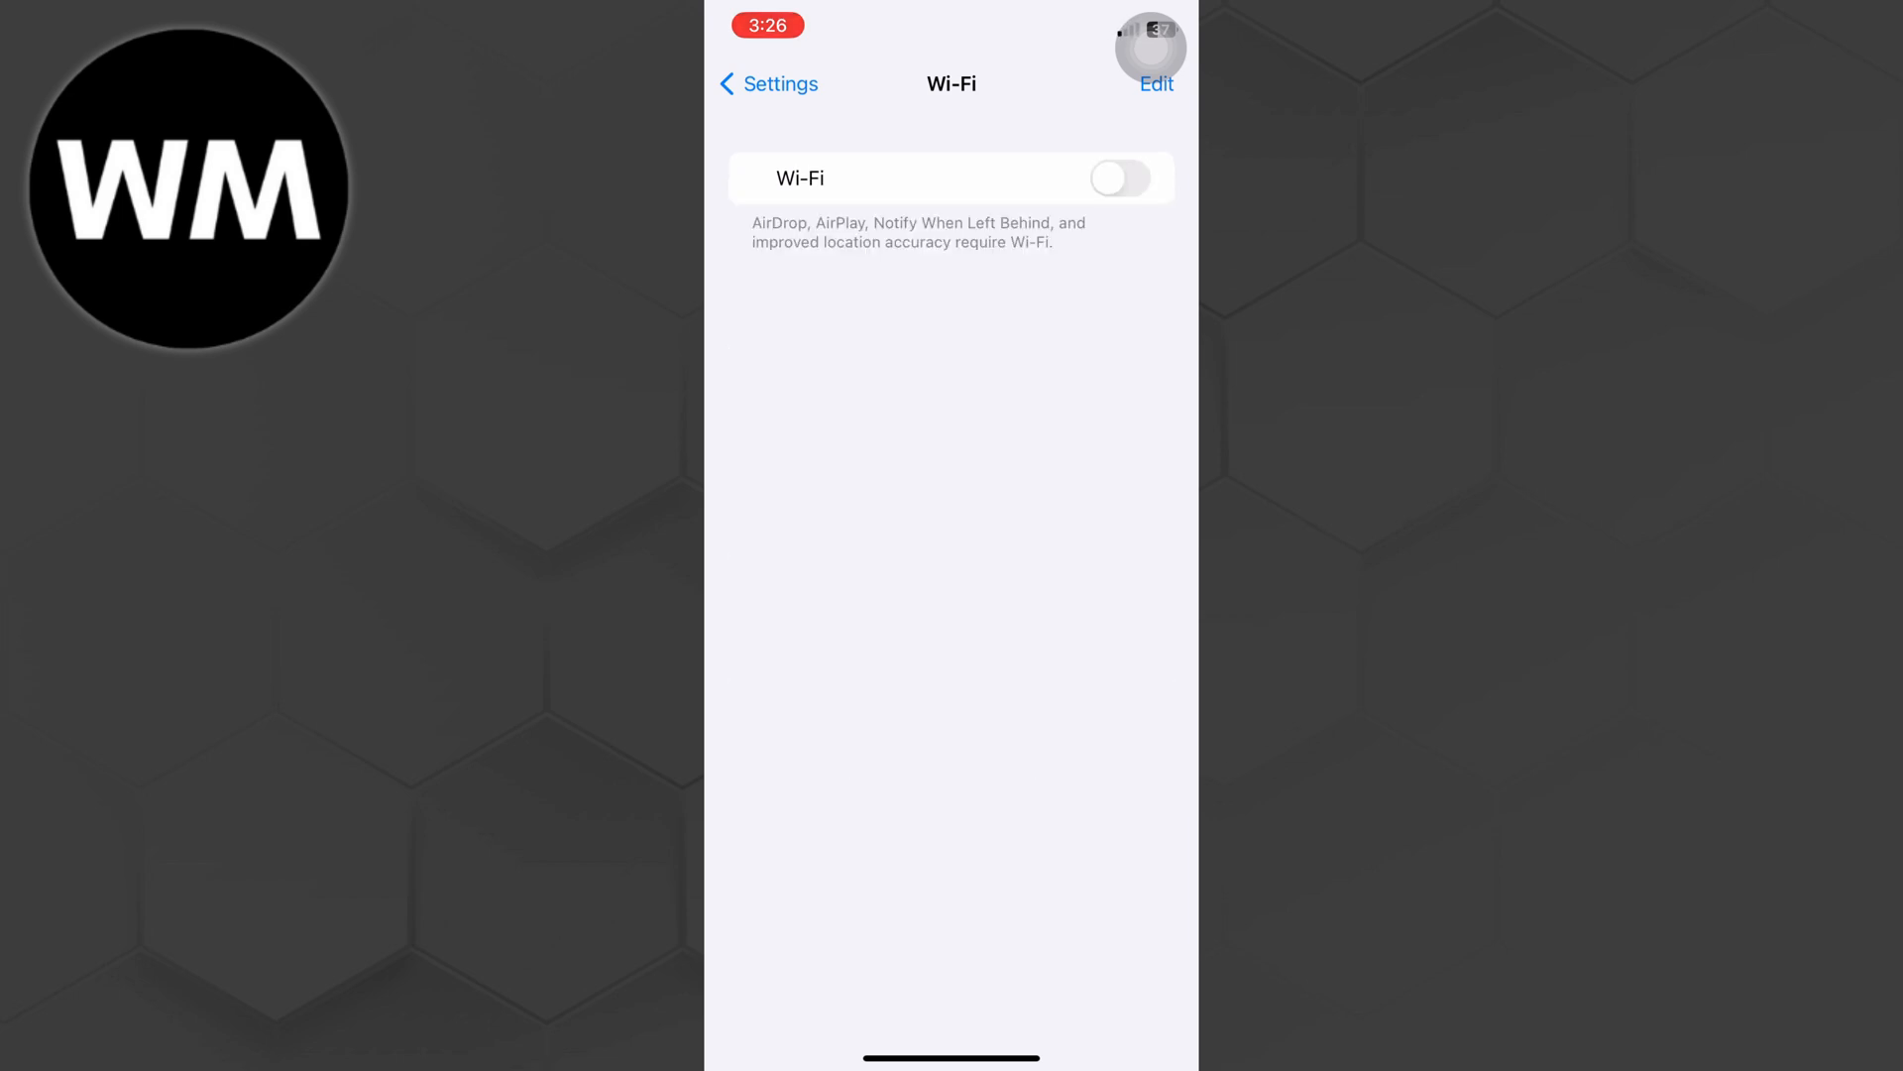
{"action": "left_click", "coordinate": [1118, 176]}
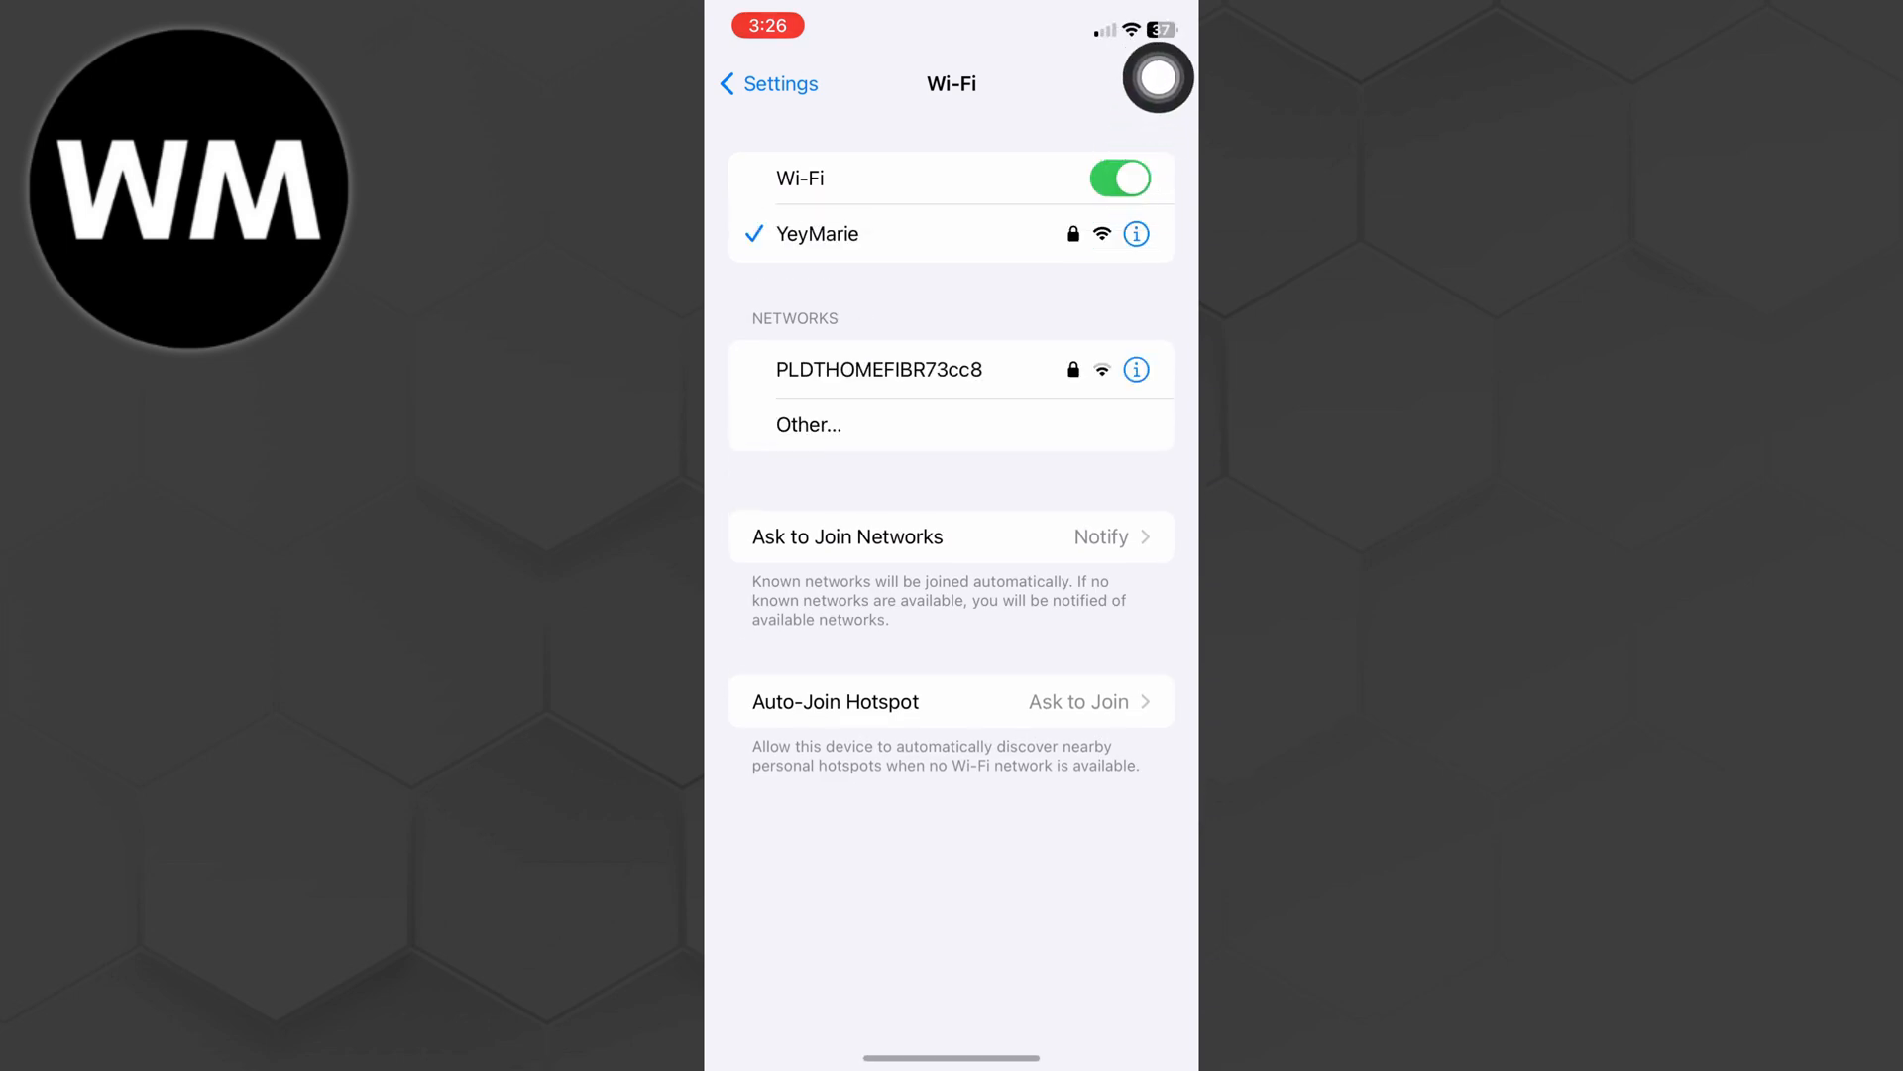
{"action": "left_click", "coordinate": [765, 83]}
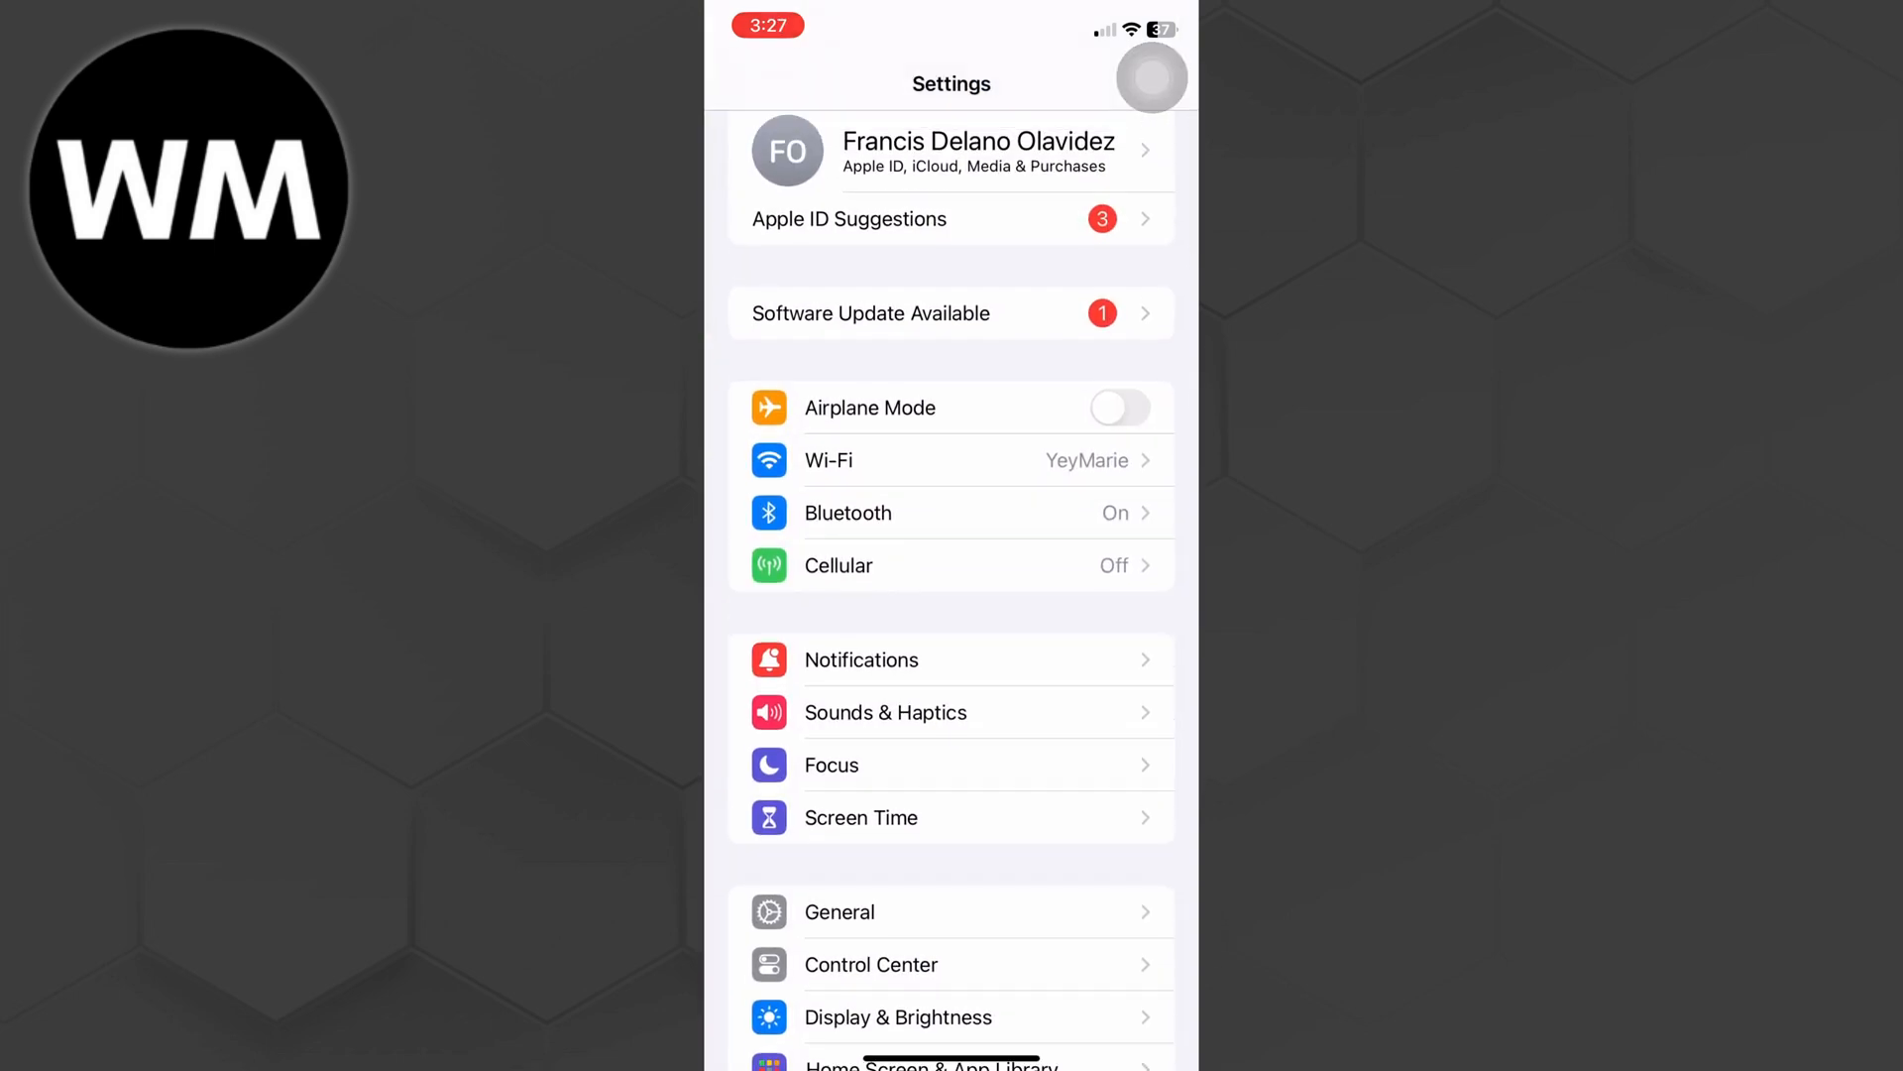
{"action": "left_click", "coordinate": [1118, 406]}
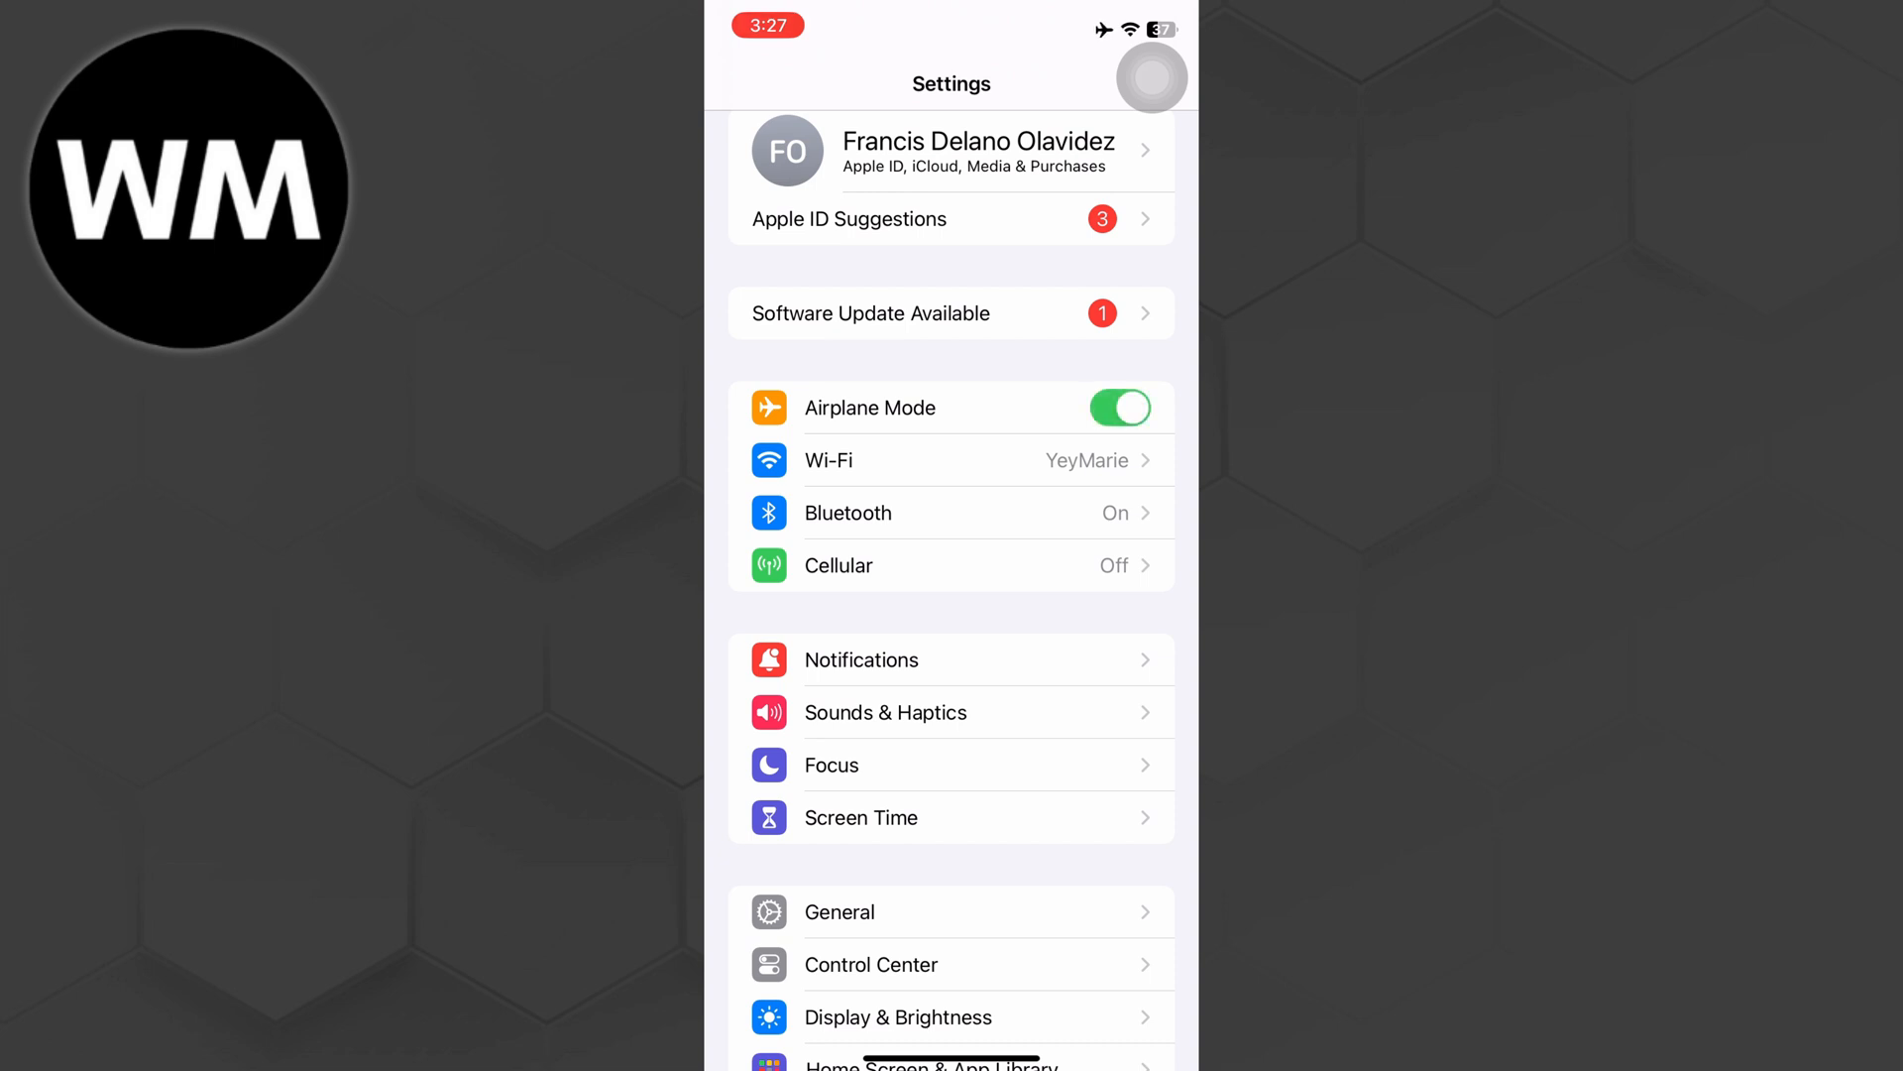
{"action": "left_click", "coordinate": [1118, 409]}
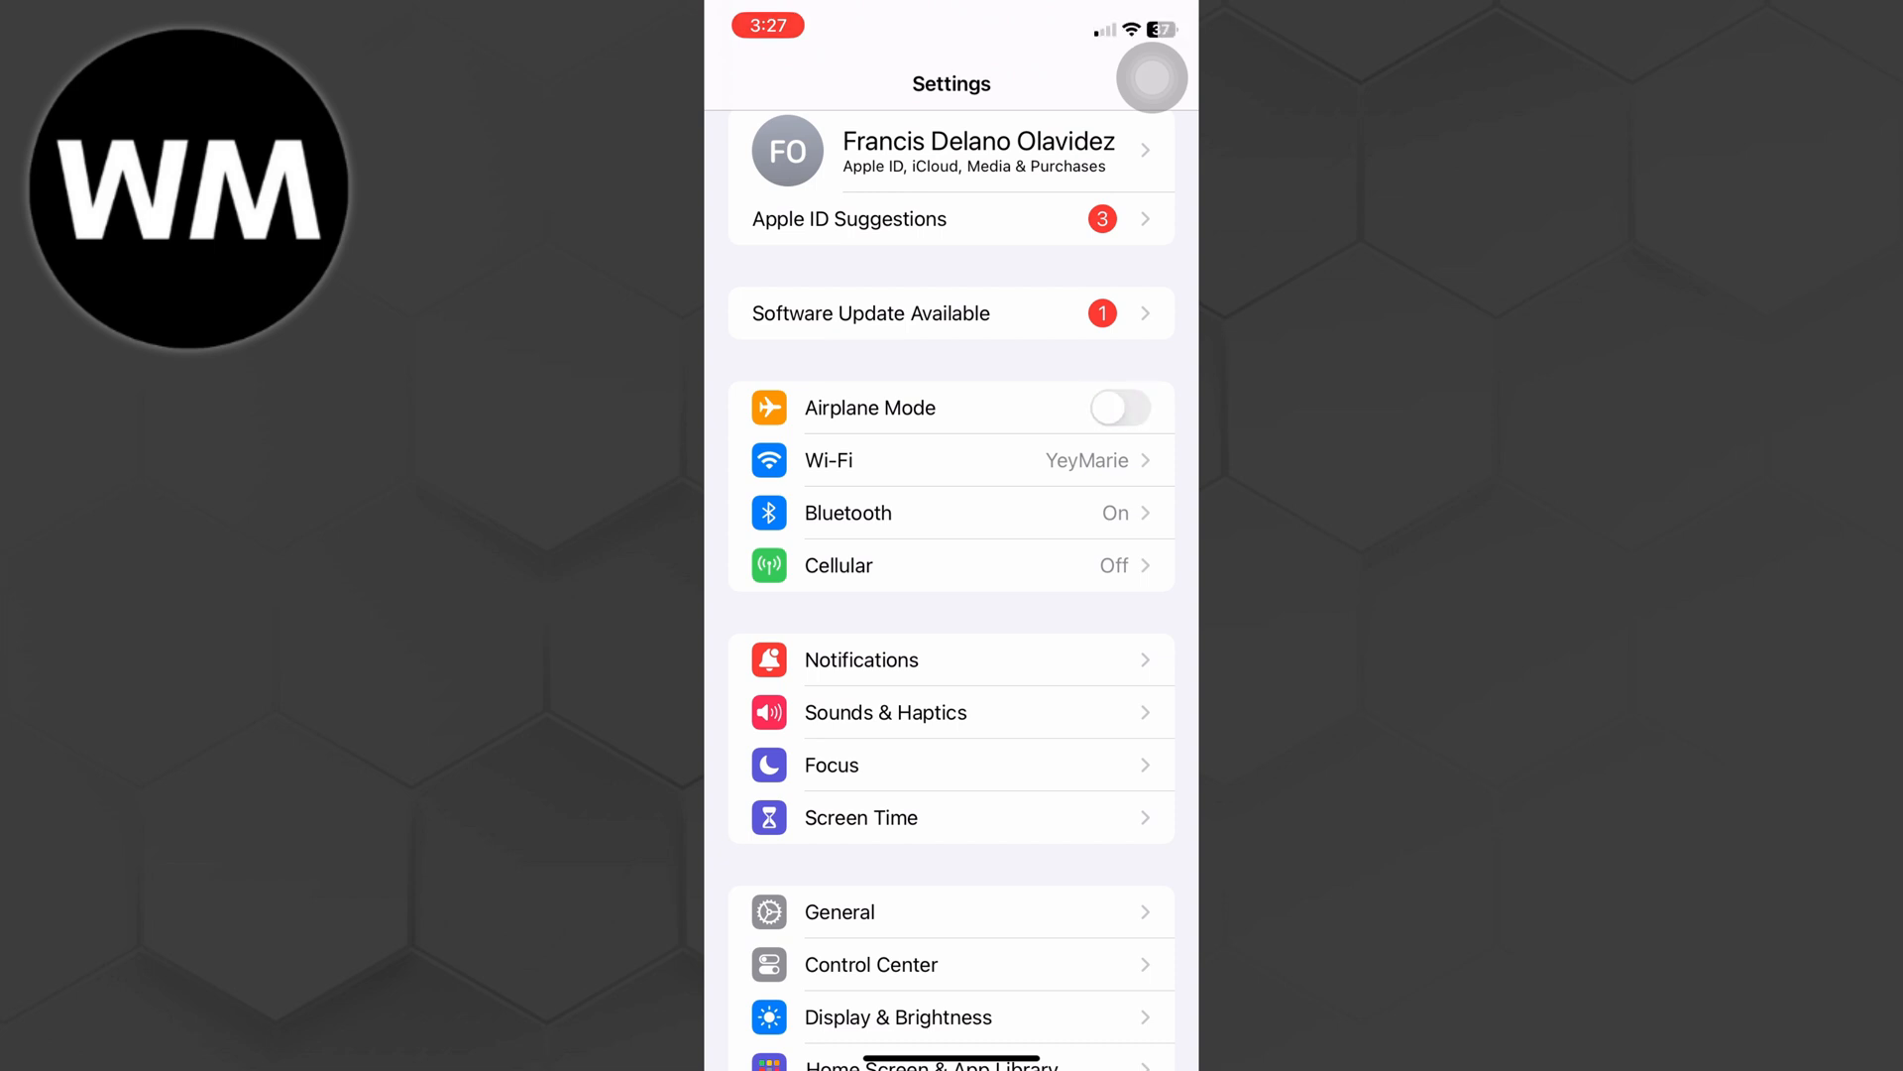
{"action": "scroll", "scroll_direction": "down", "scroll_amount": 3}
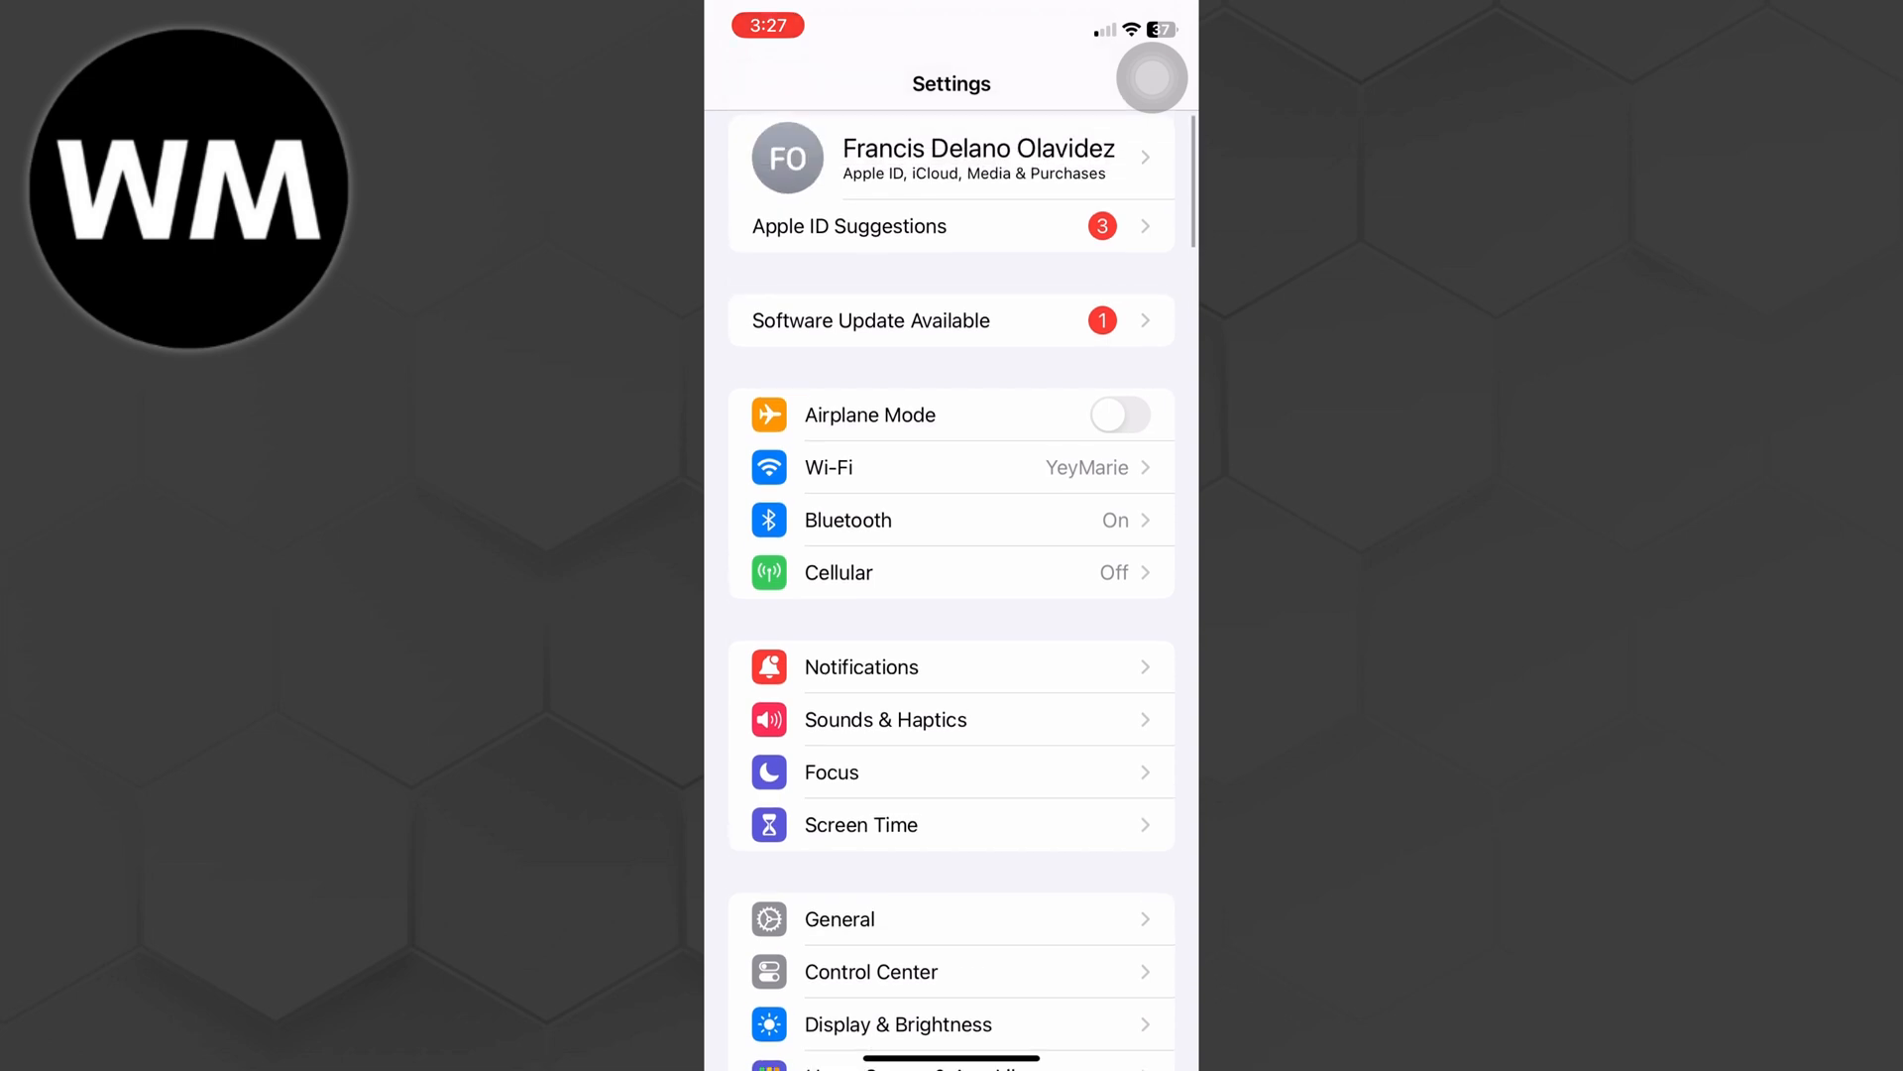
{"action": "scroll", "scroll_direction": "down", "scroll_amount": 3}
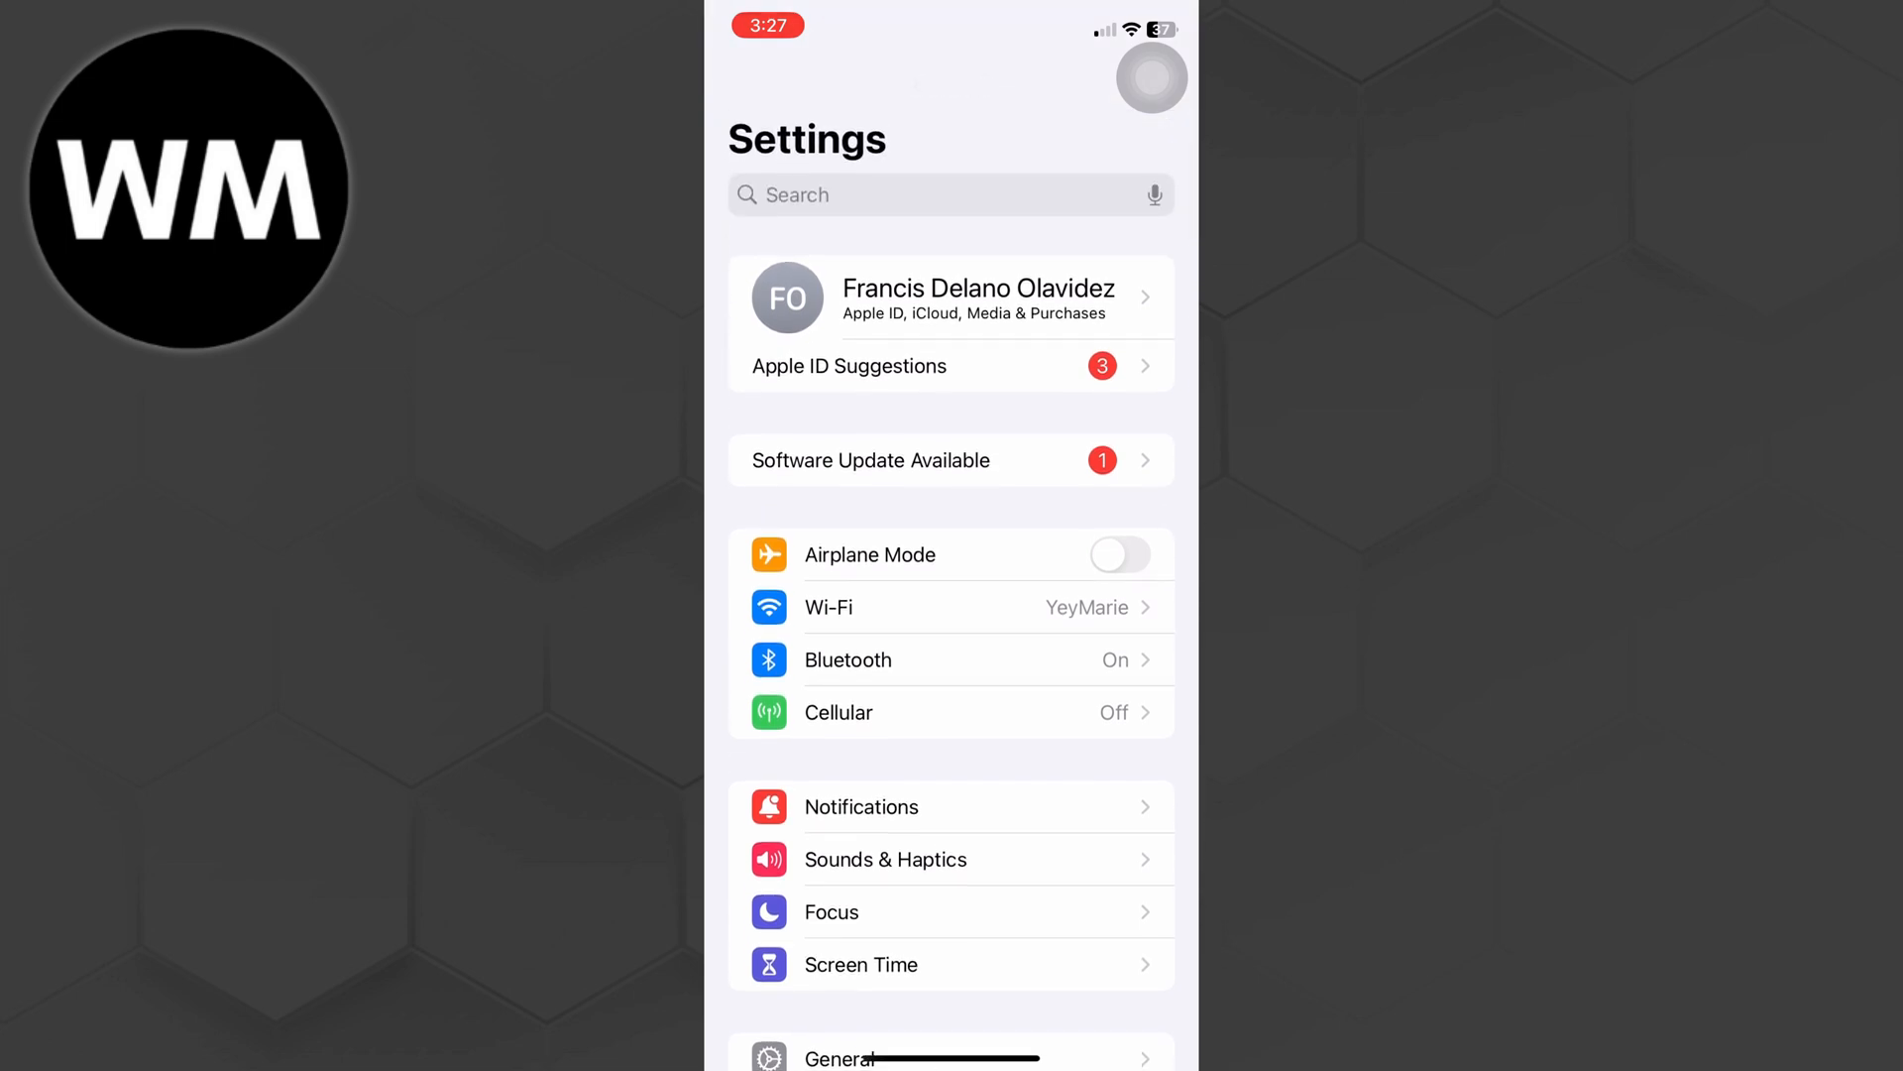
Step: Navigate into General > iPhone Storage to show the storage breakdown
{"action": "scroll", "scroll_direction": "down", "scroll_amount": 3}
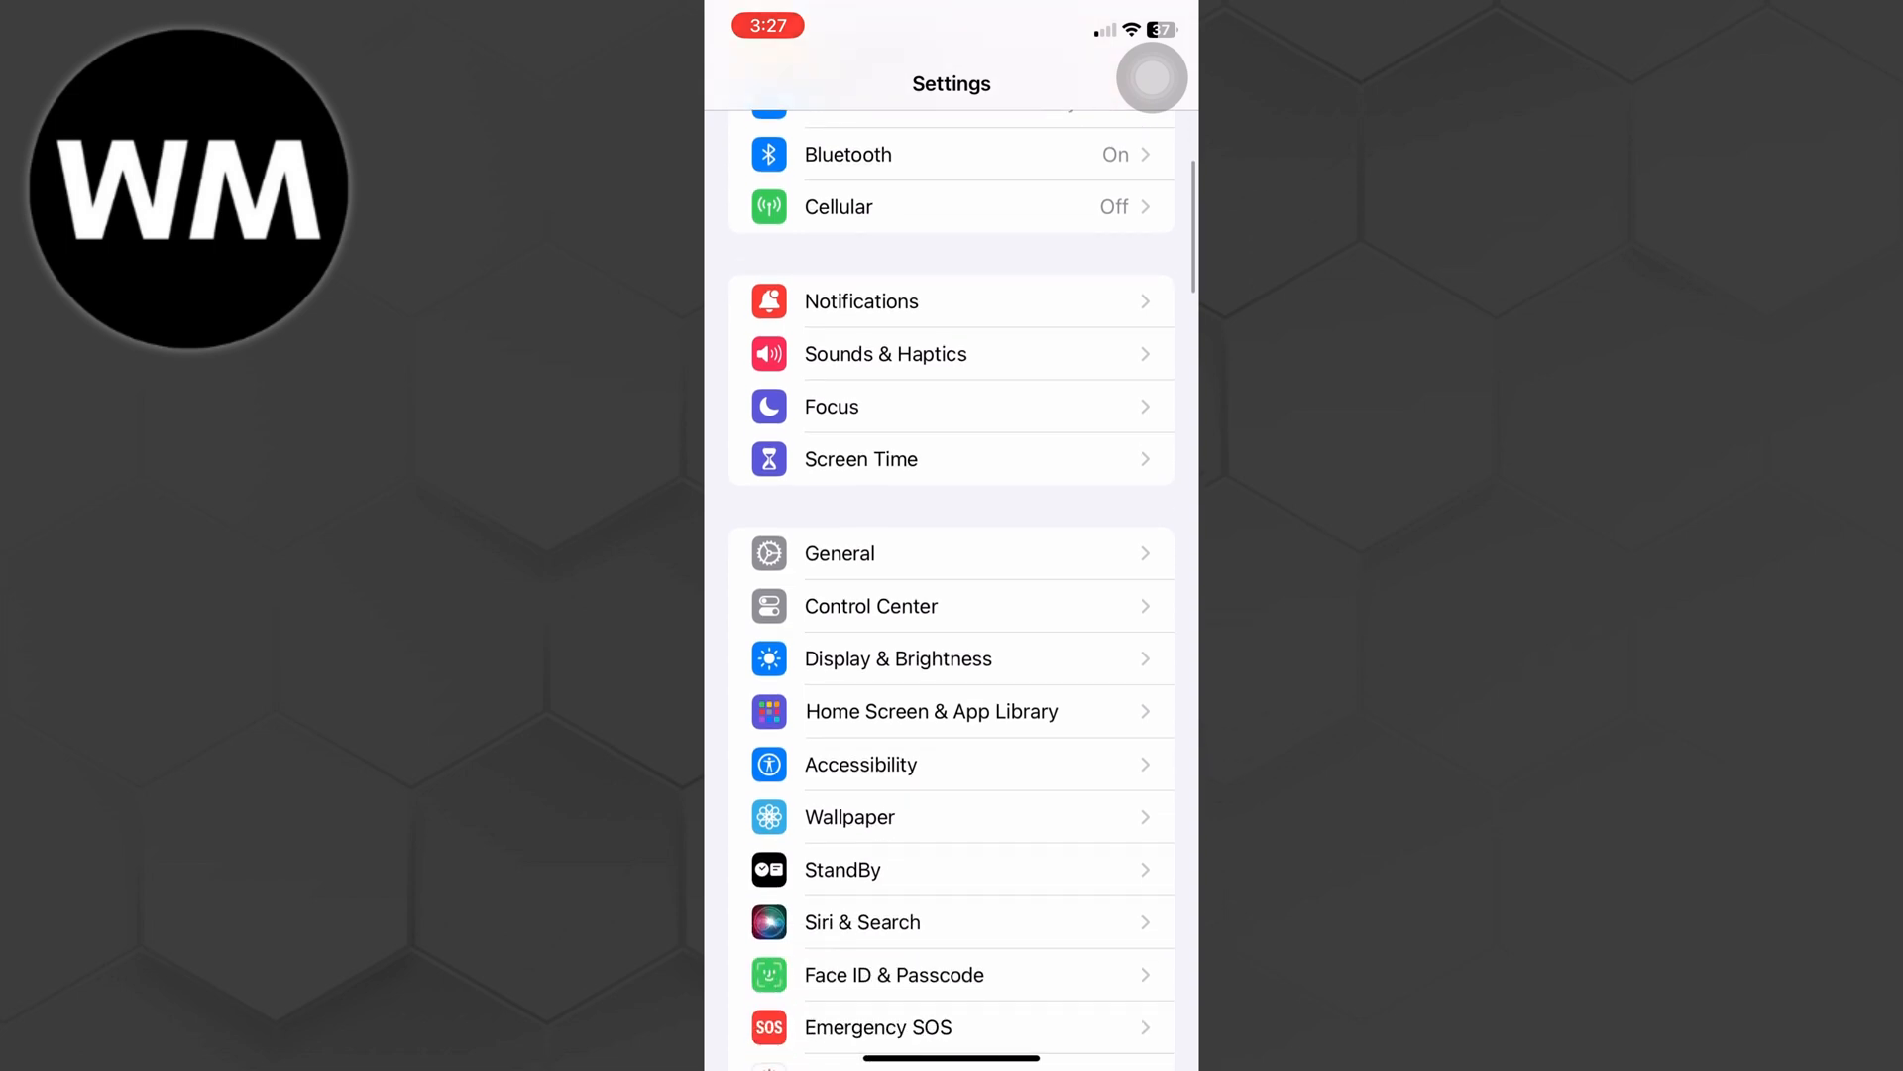
{"action": "left_click", "coordinate": [839, 553]}
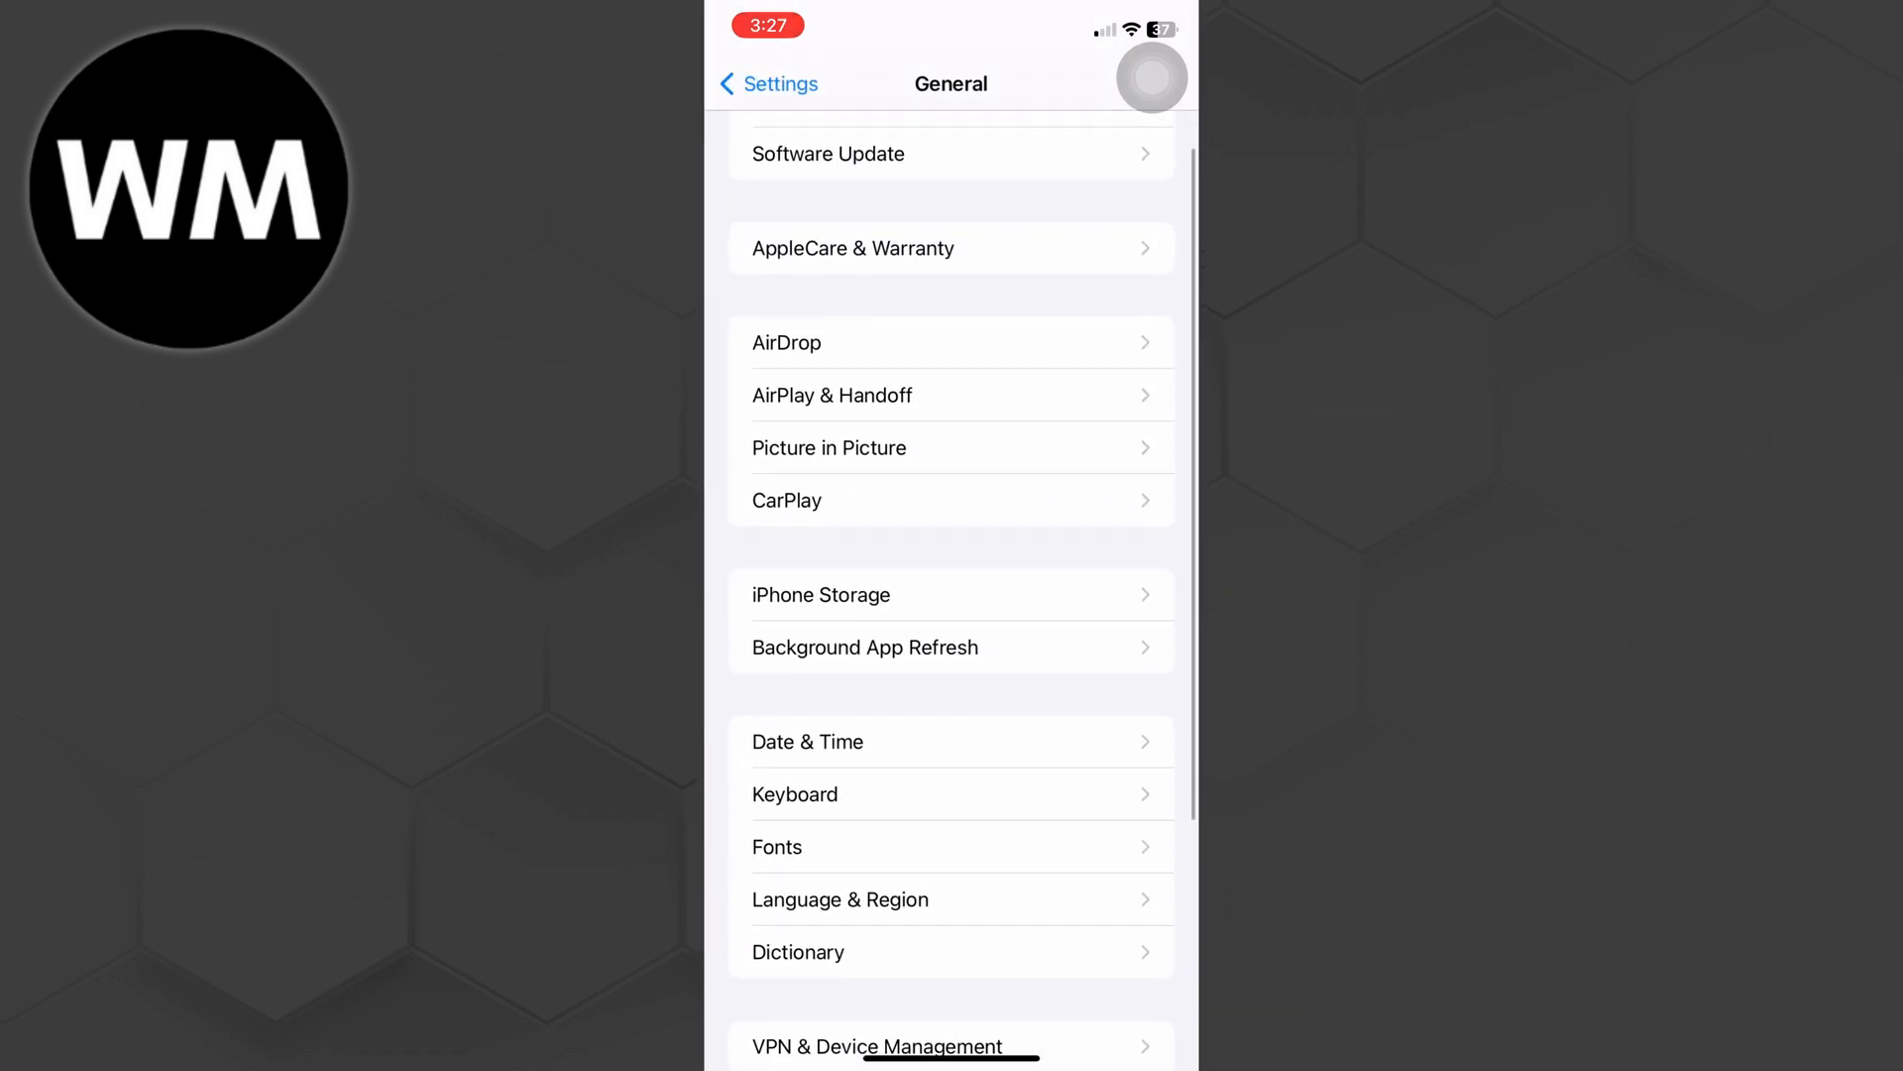
{"action": "left_click", "coordinate": [821, 594]}
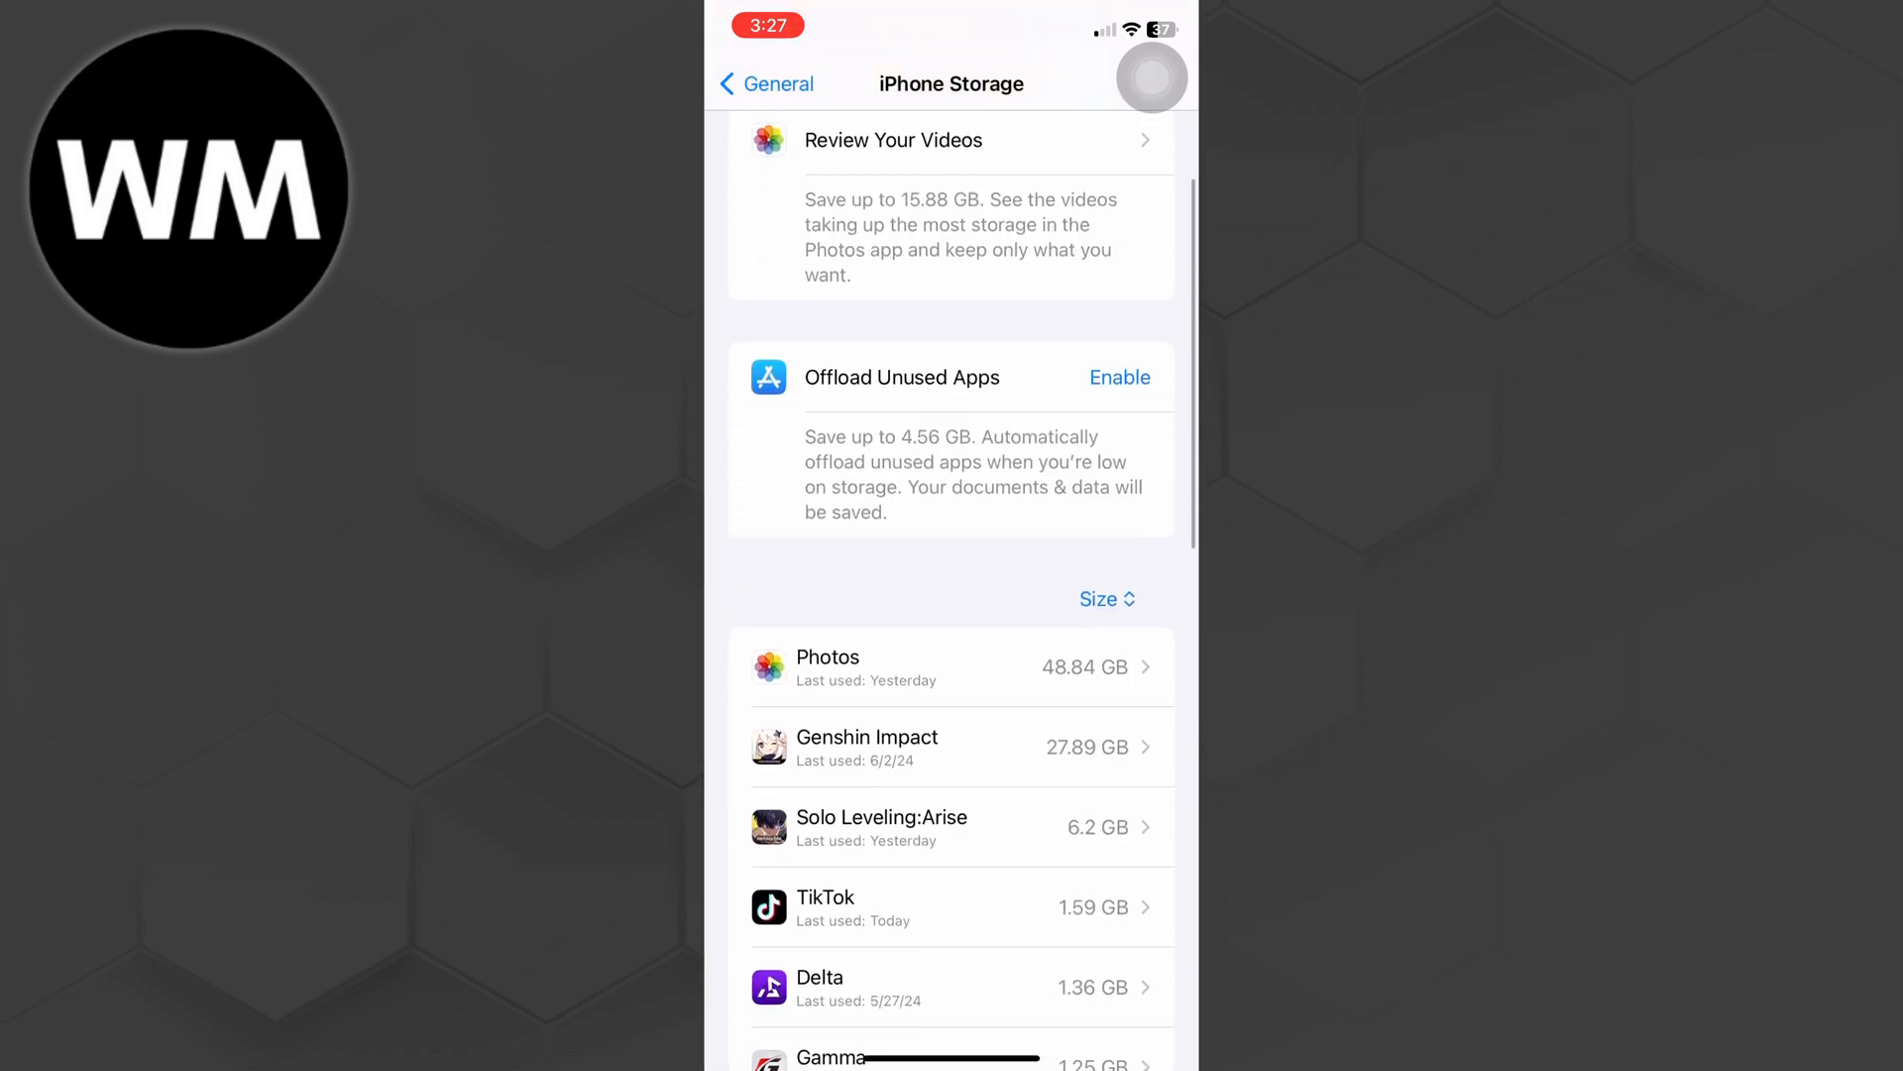
Step: Browse the per-app storage list down to apps around 300 MB
{"action": "scroll", "scroll_direction": "down", "scroll_amount": 3}
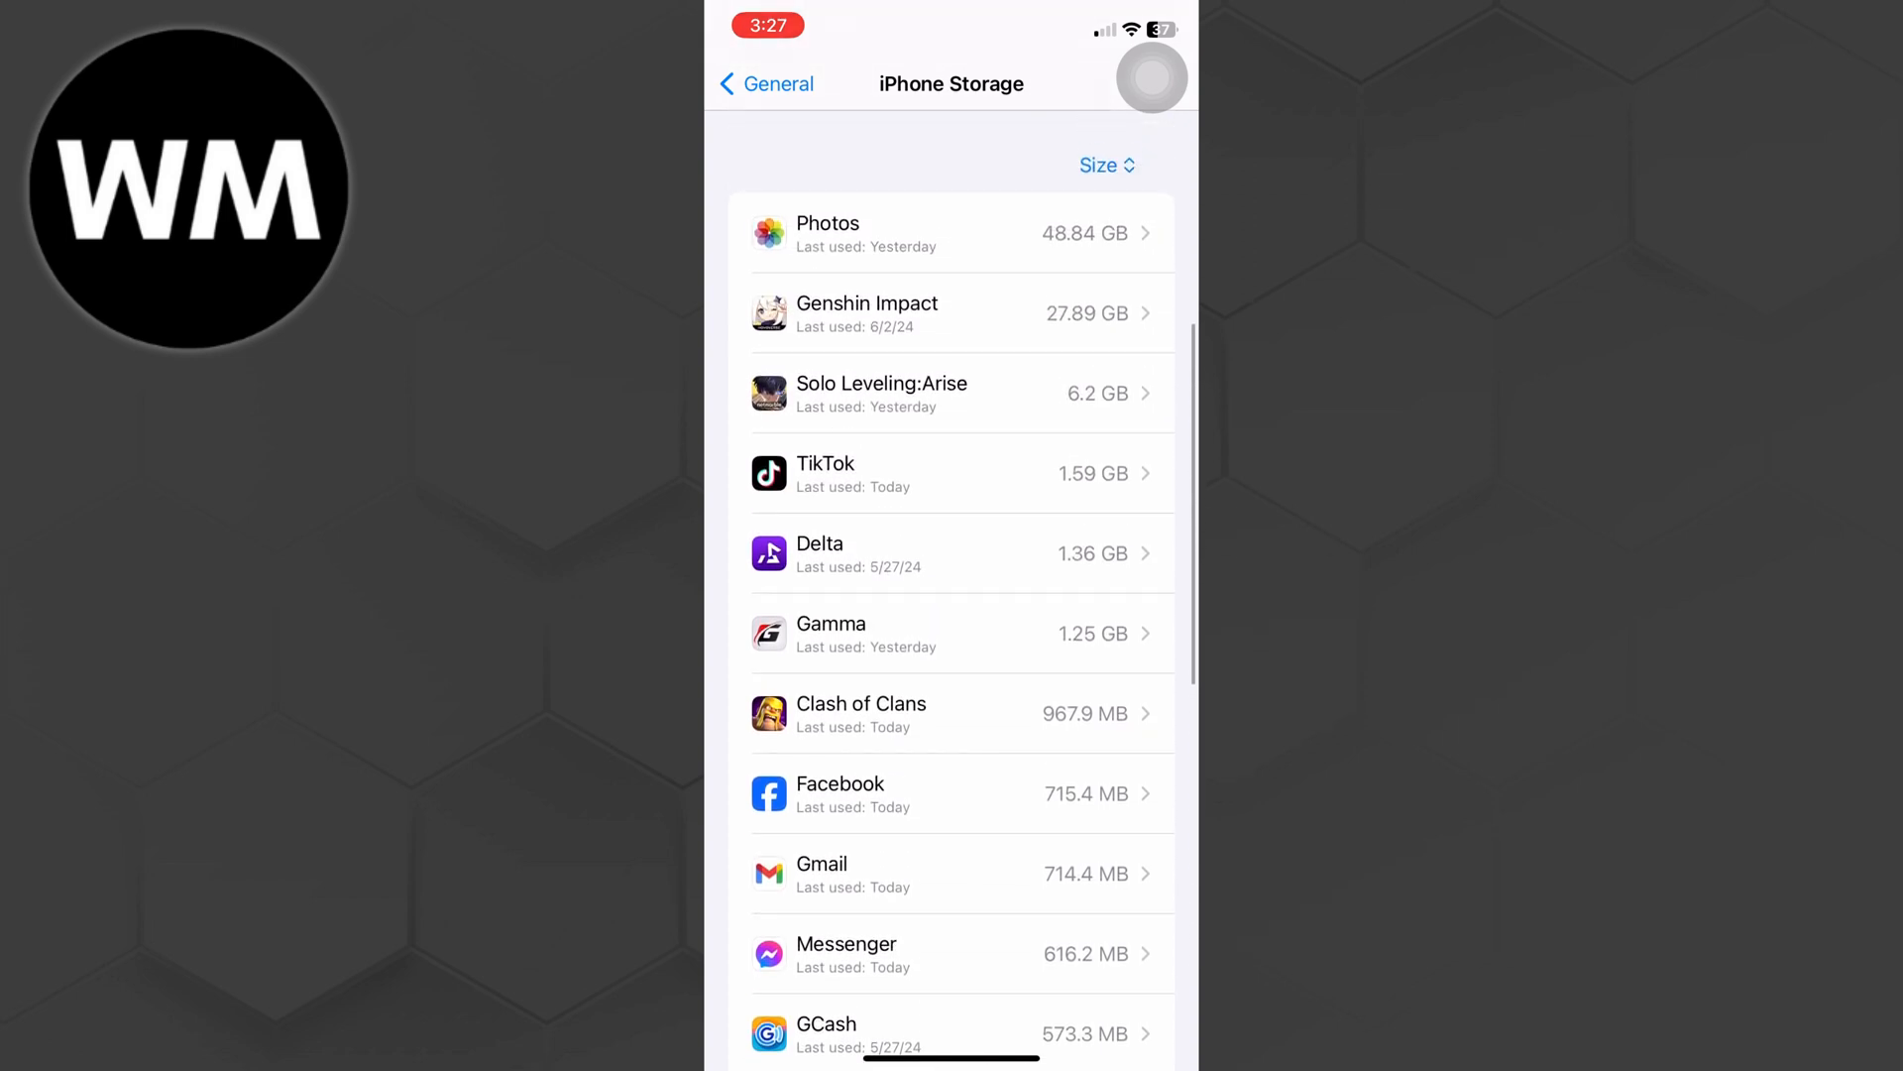
{"action": "scroll", "scroll_direction": "down", "scroll_amount": 3}
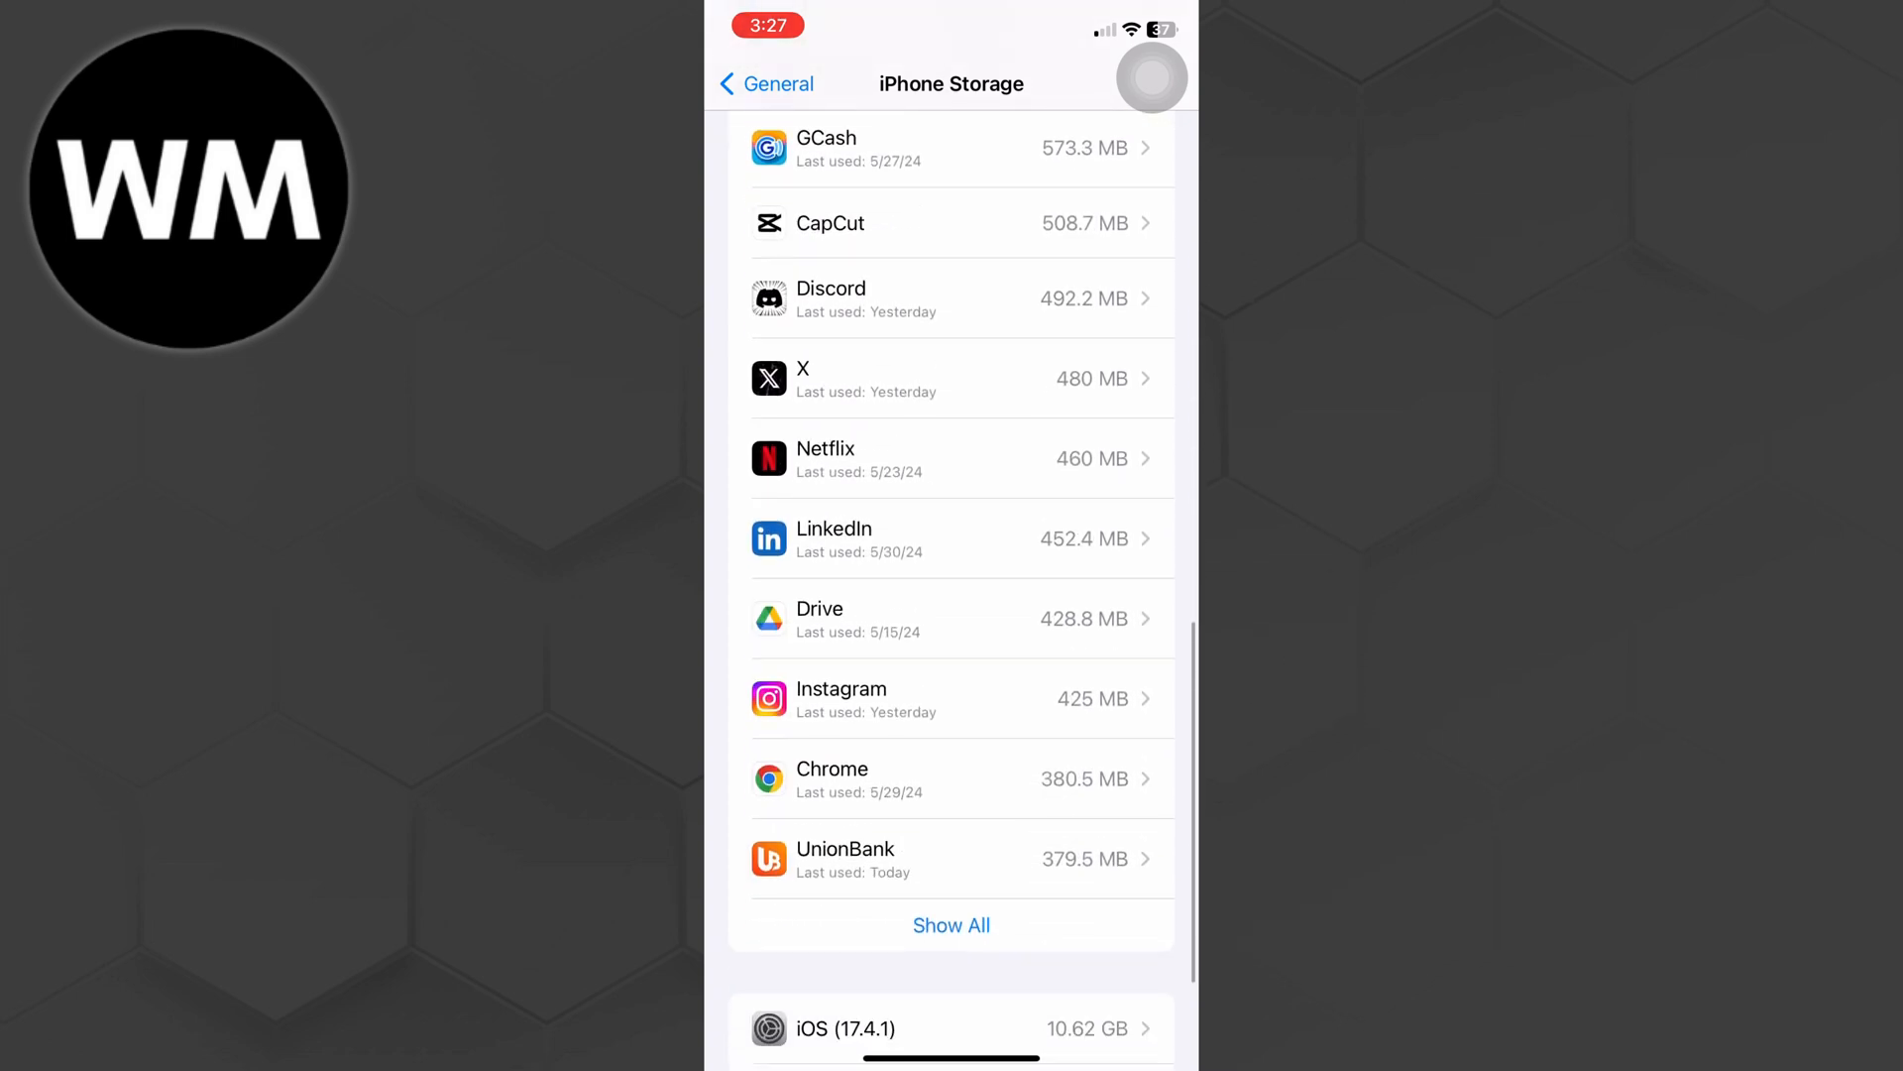
{"action": "scroll", "scroll_direction": "down", "scroll_amount": 3}
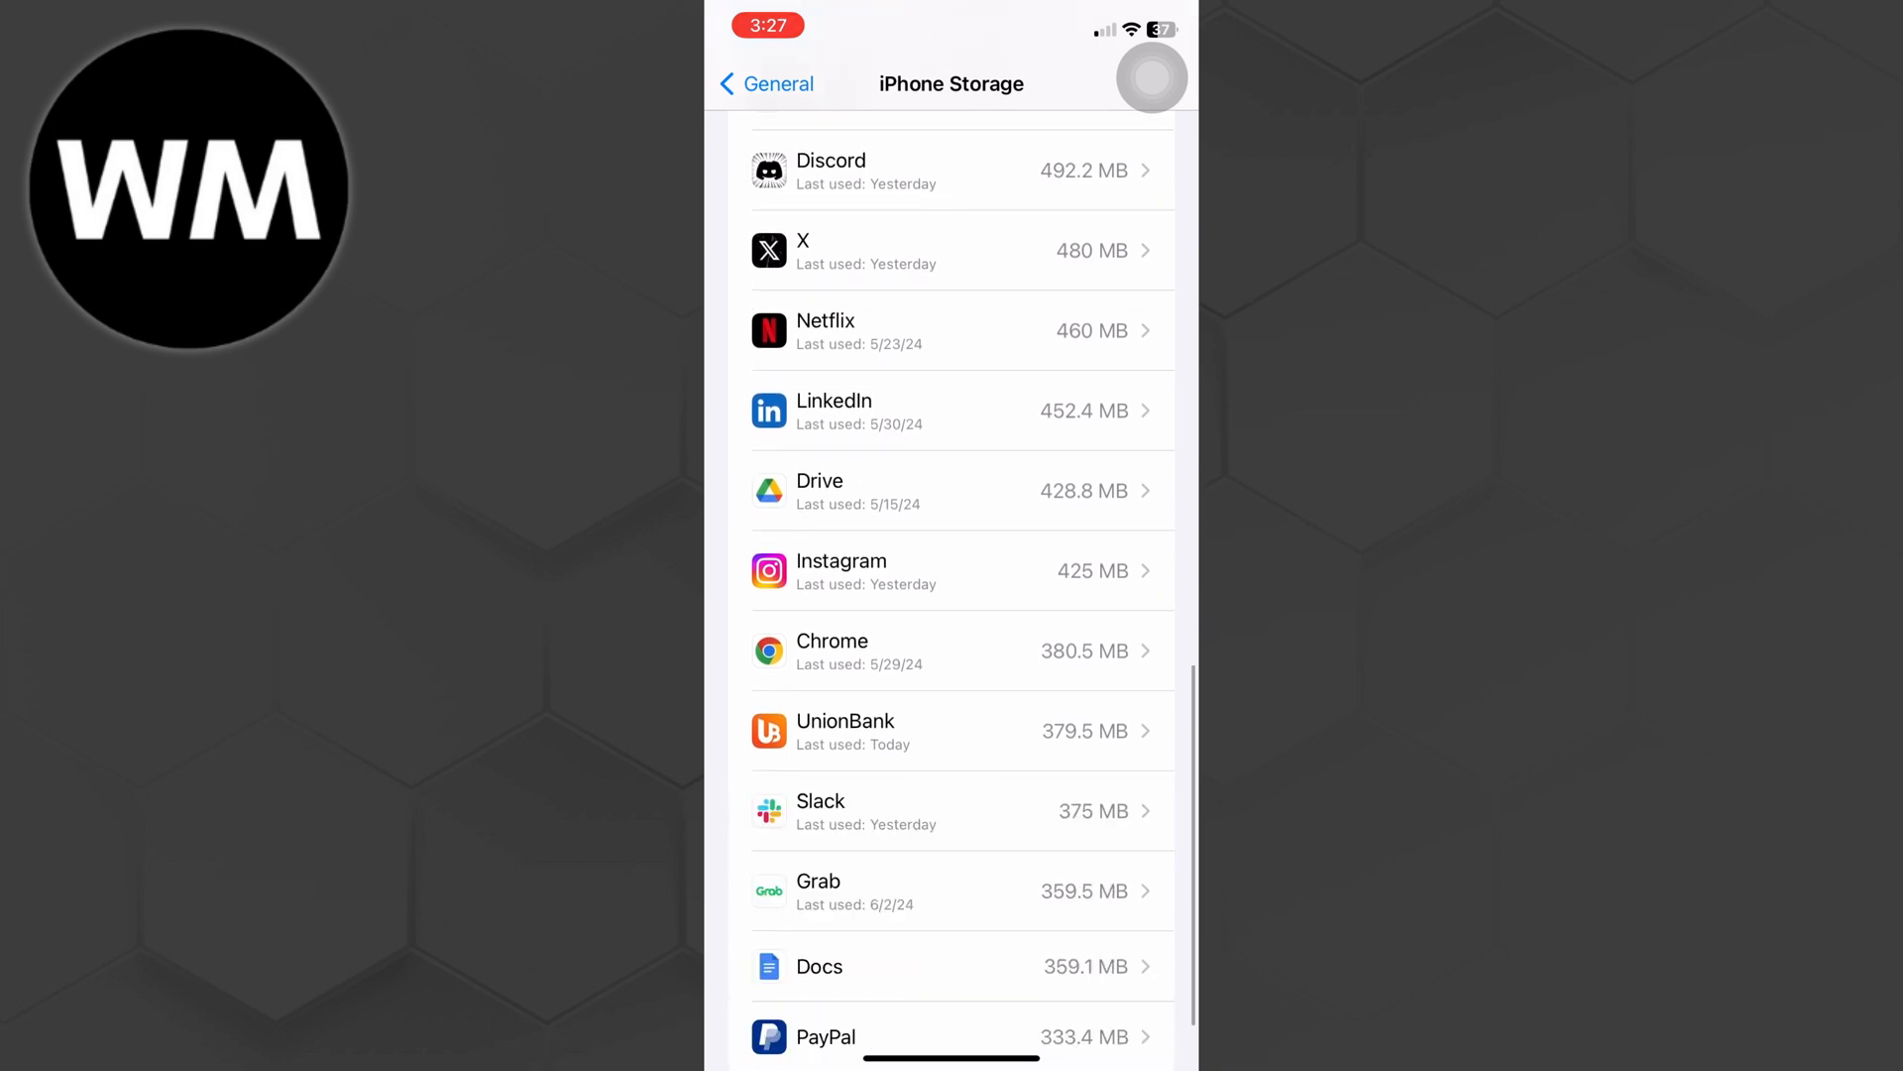
{"action": "scroll", "scroll_direction": "down", "scroll_amount": 3}
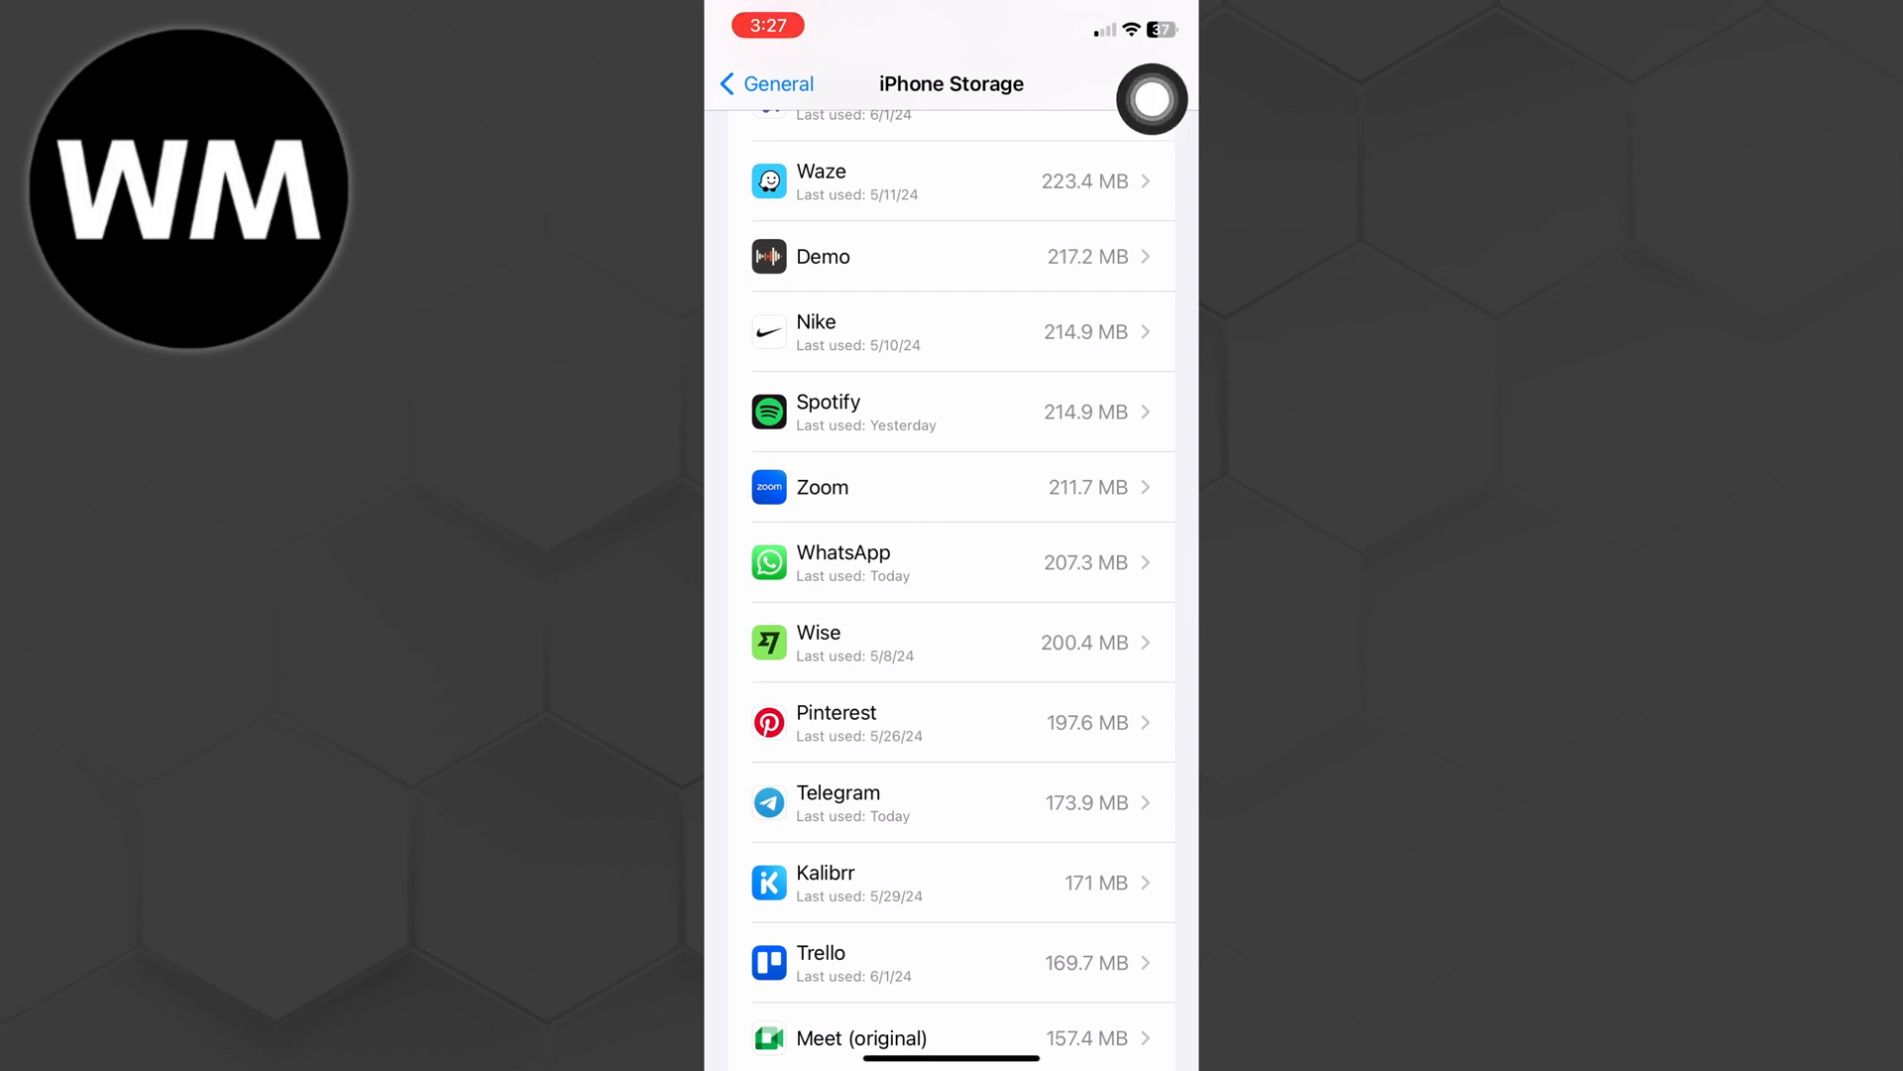
{"action": "left_click", "coordinate": [960, 561]}
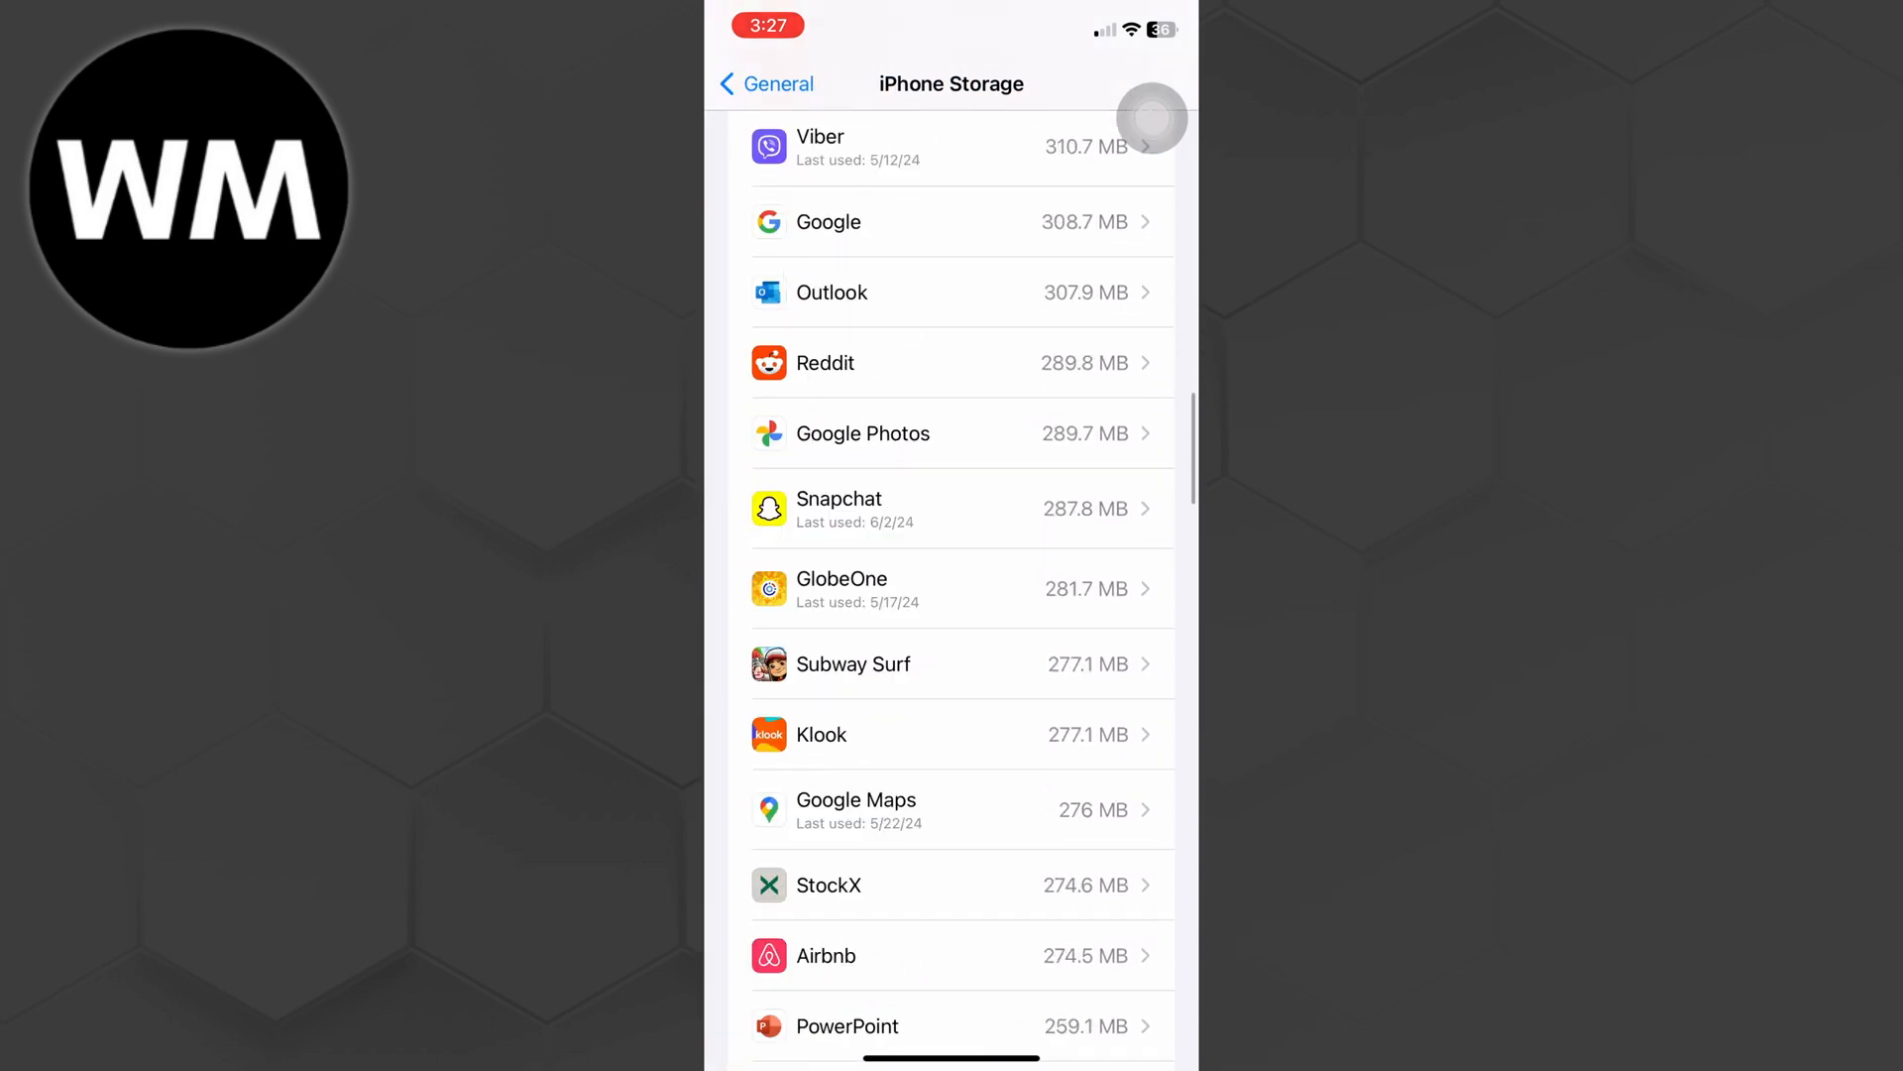
Step: Return to General and bring up the Transfer or Reset iPhone page
{"action": "left_click", "coordinate": [766, 83]}
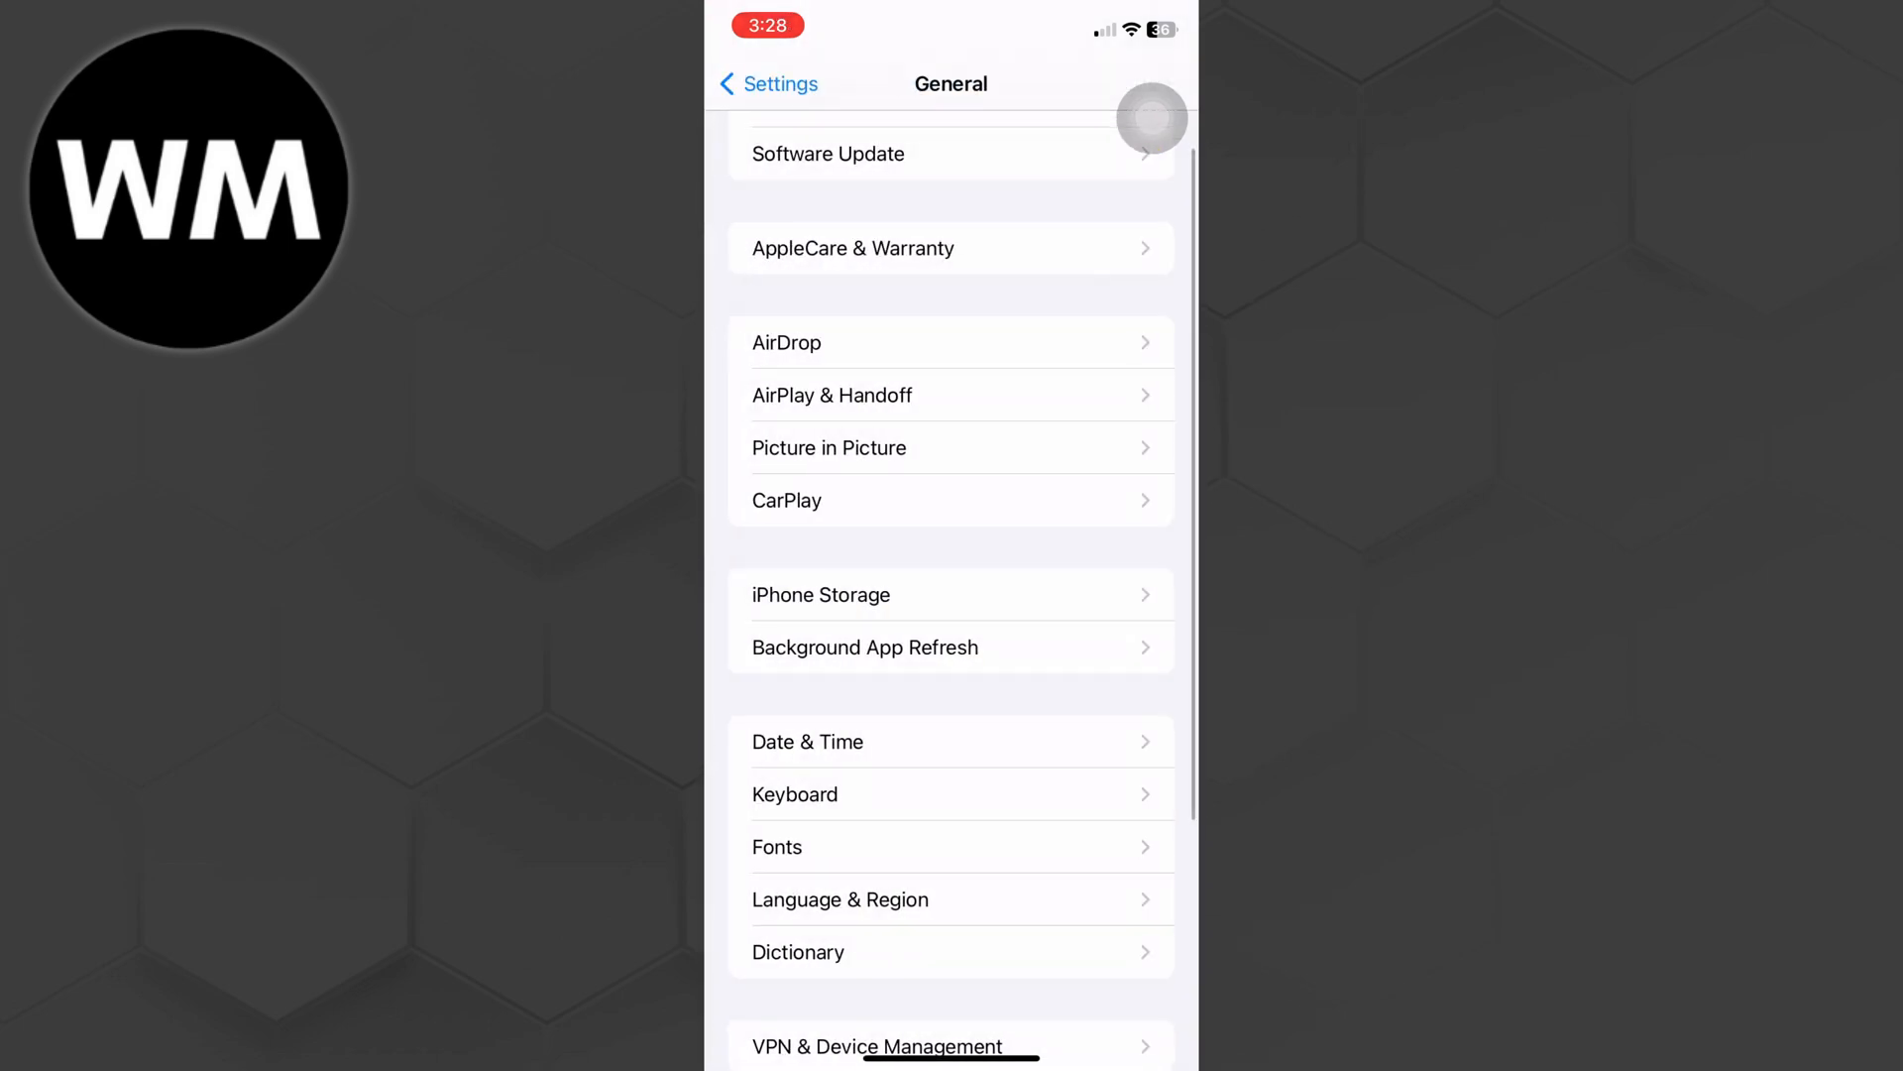
{"action": "scroll", "scroll_direction": "down", "scroll_amount": 3}
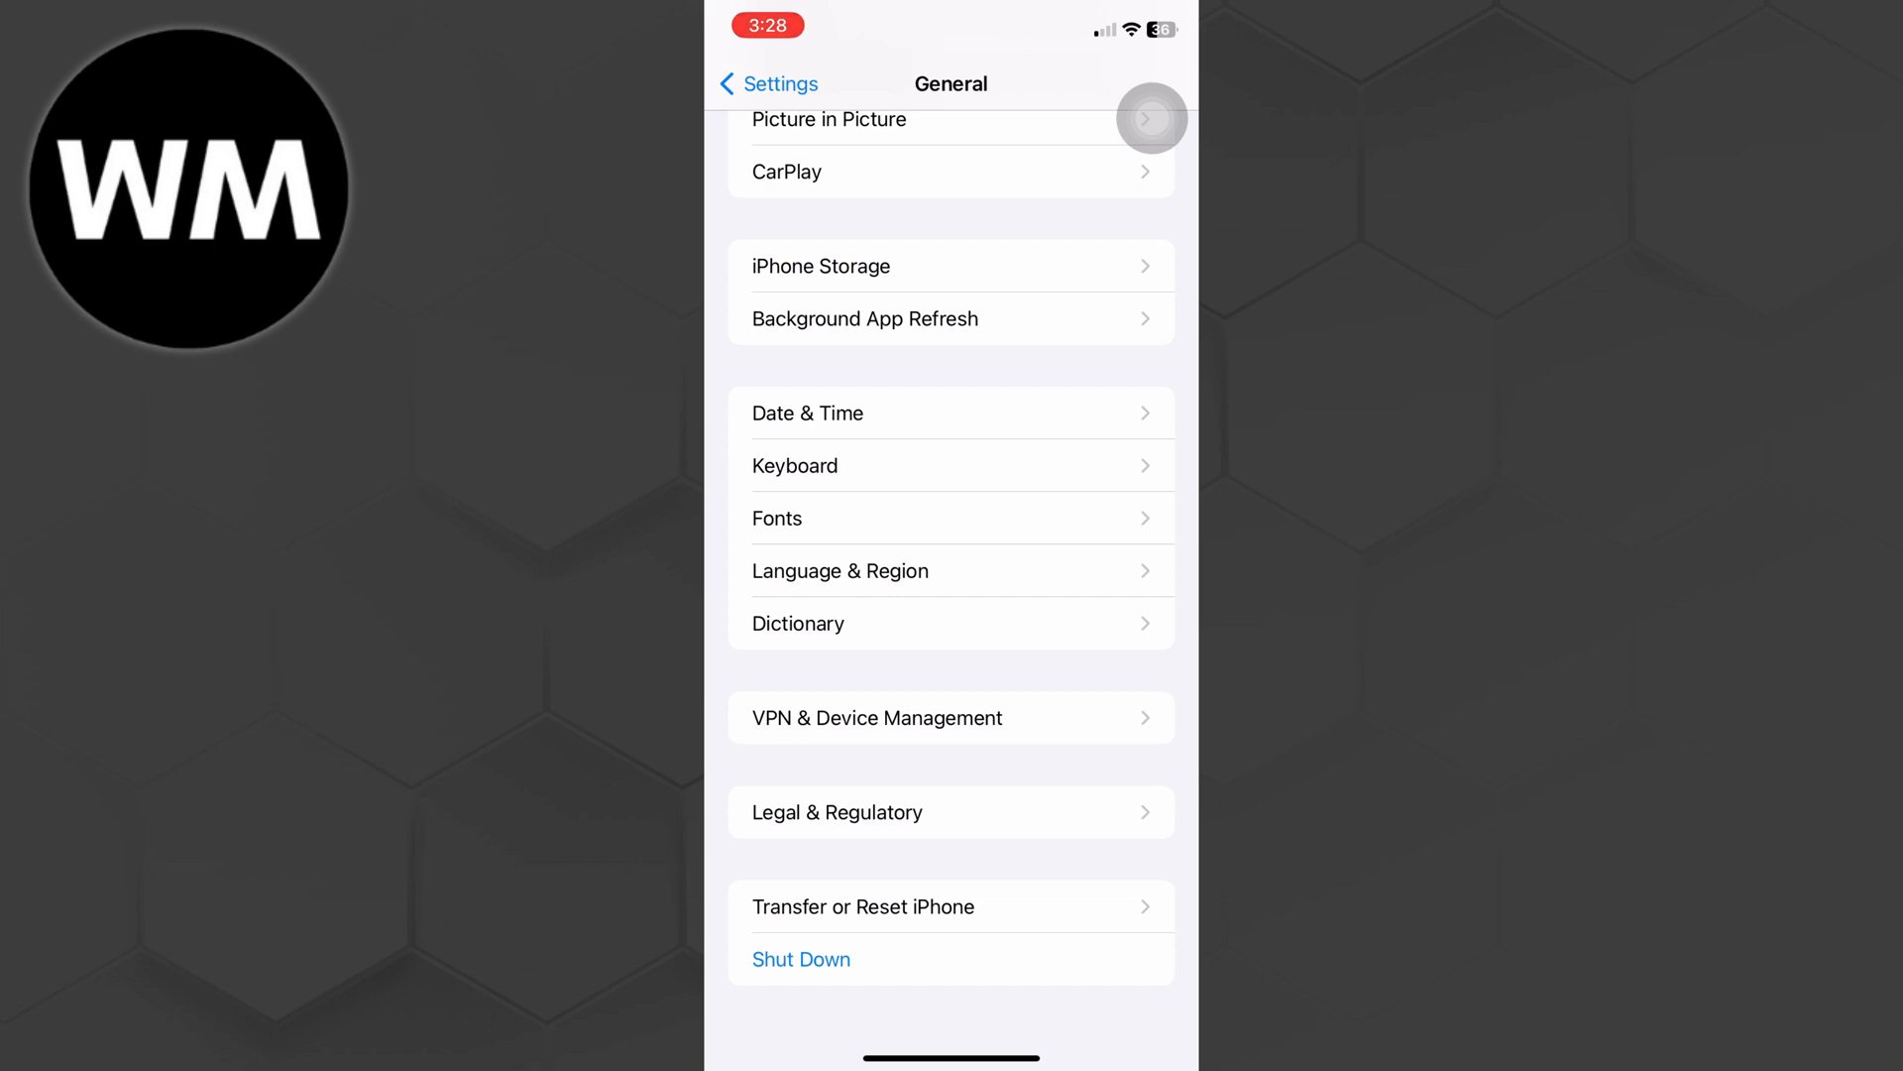
{"action": "left_click", "coordinate": [862, 906]}
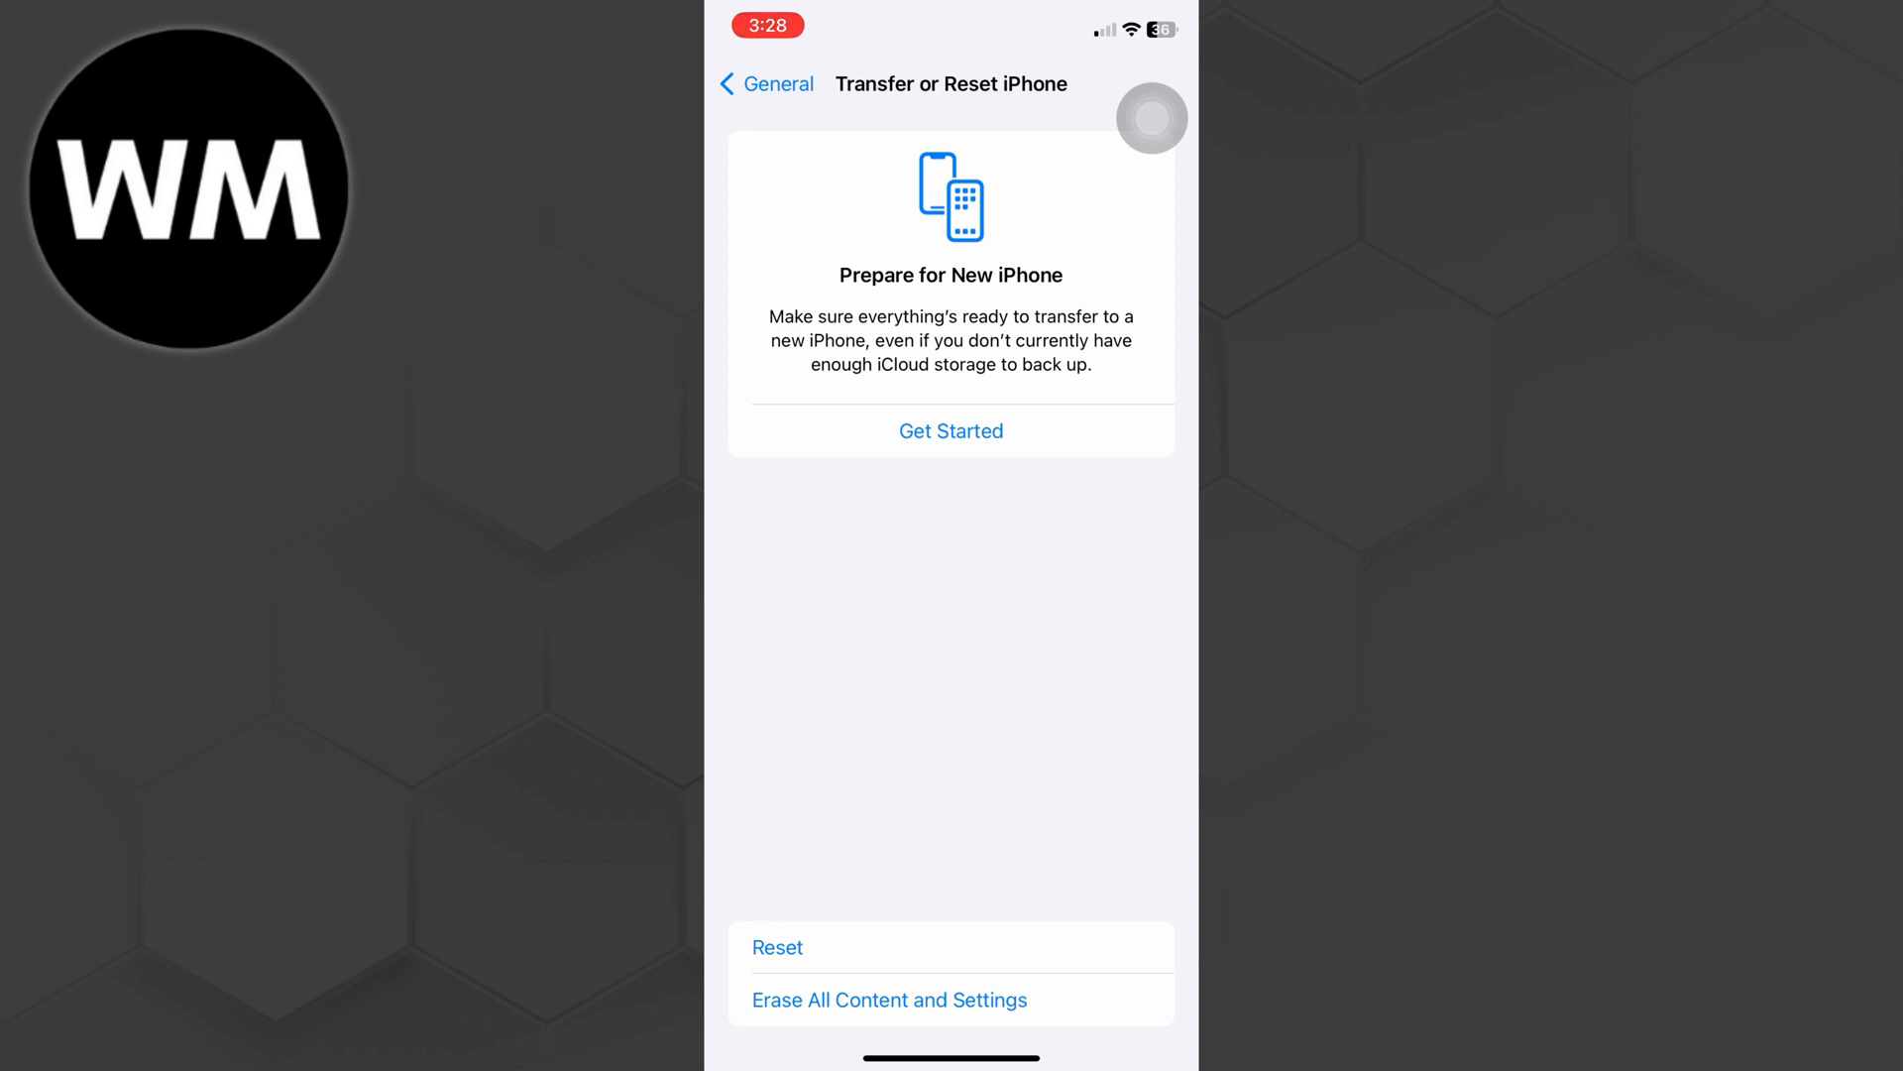
{"action": "left_click", "coordinate": [777, 948]}
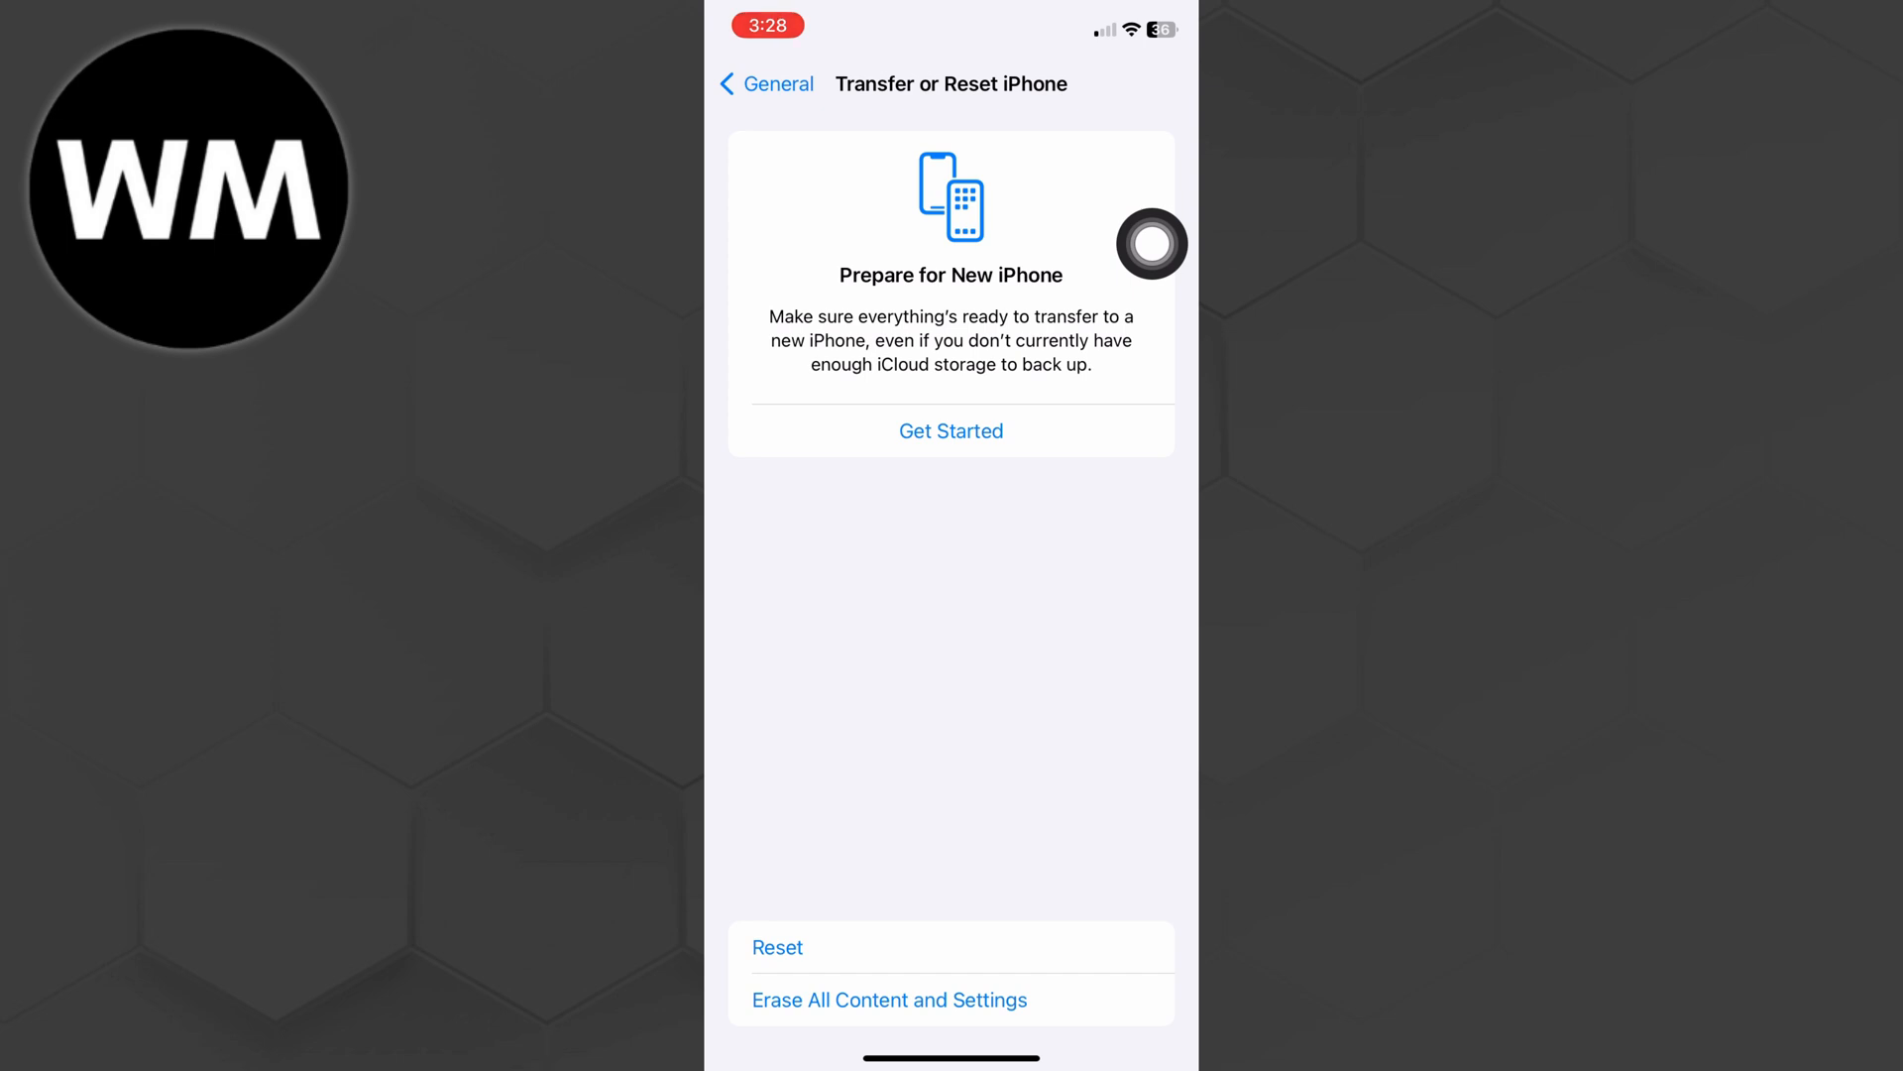
{"action": "mouse_move", "coordinate": [1150, 244]}
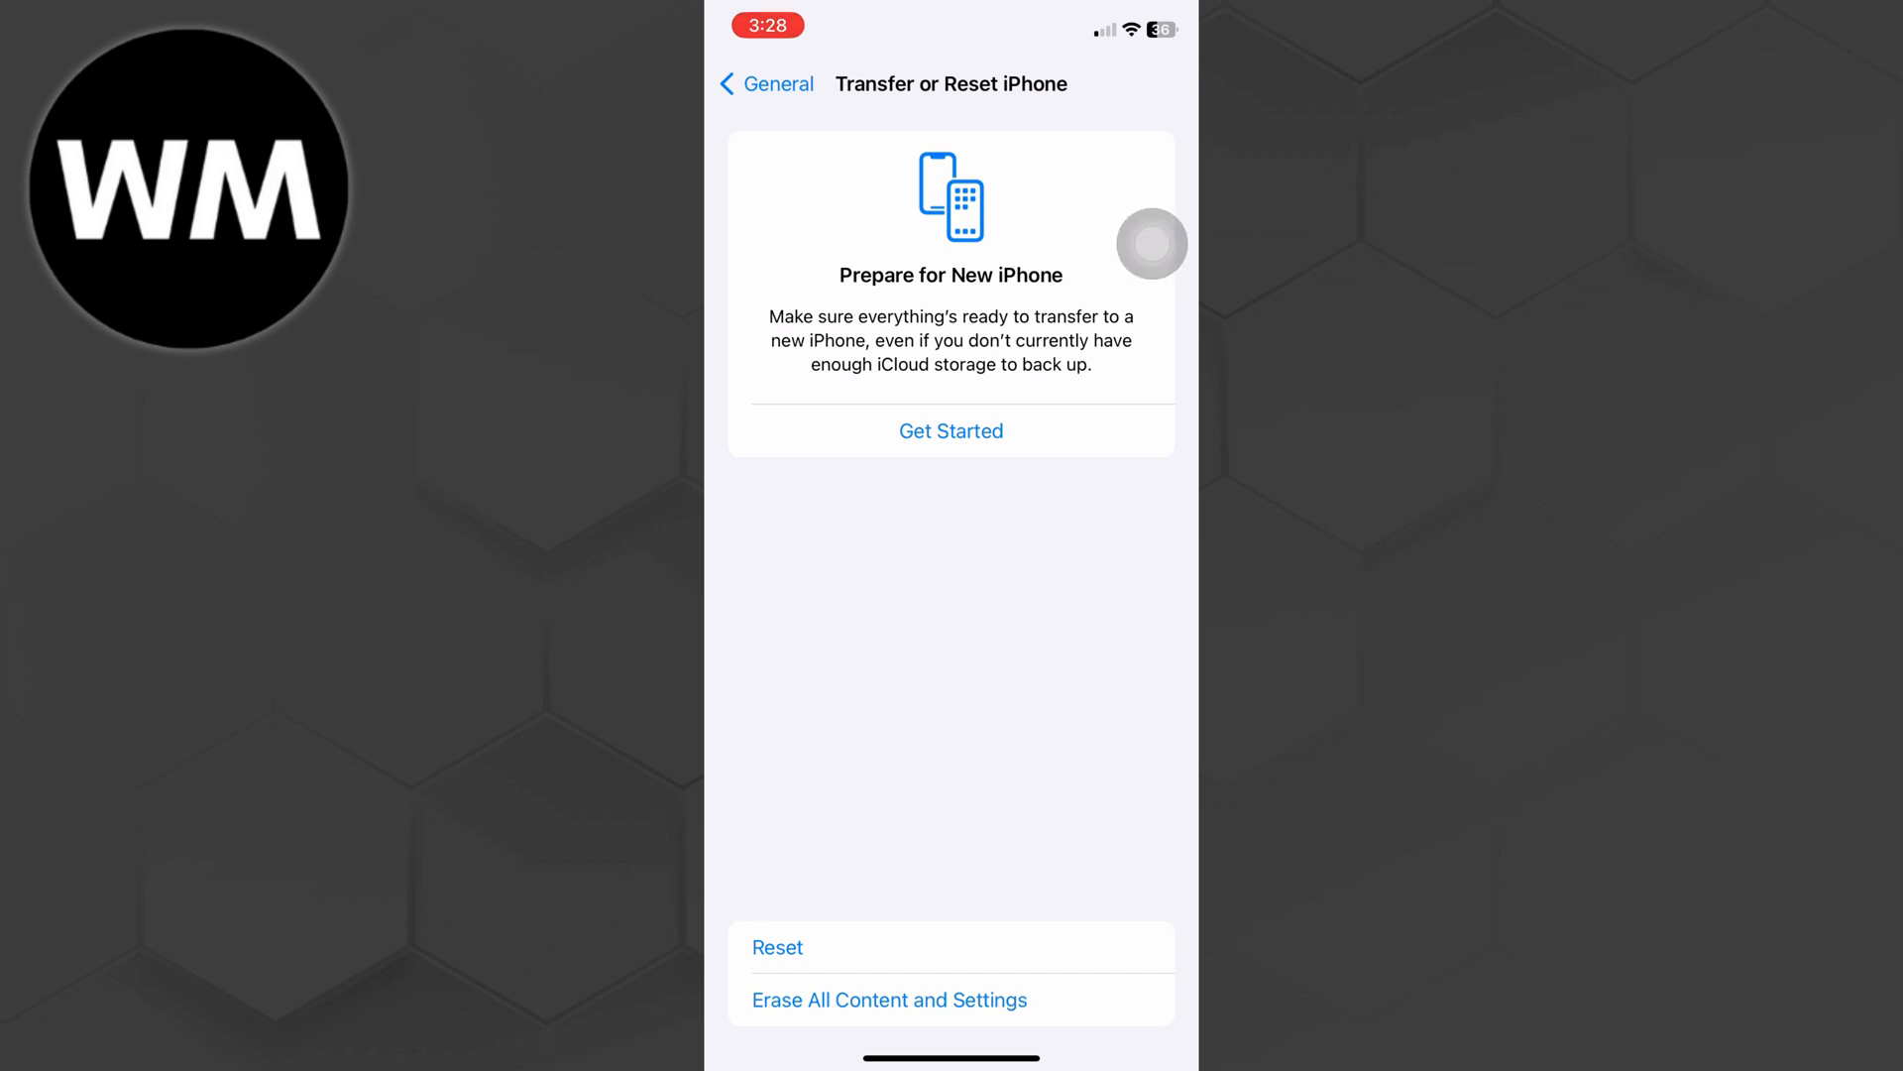